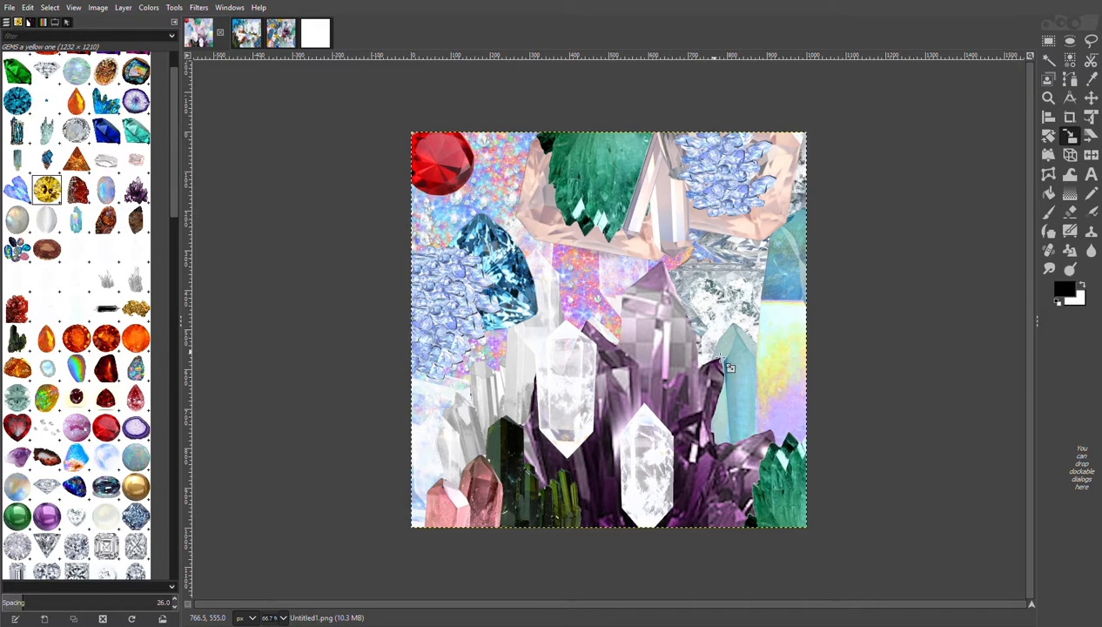
mouse_move(730, 365)
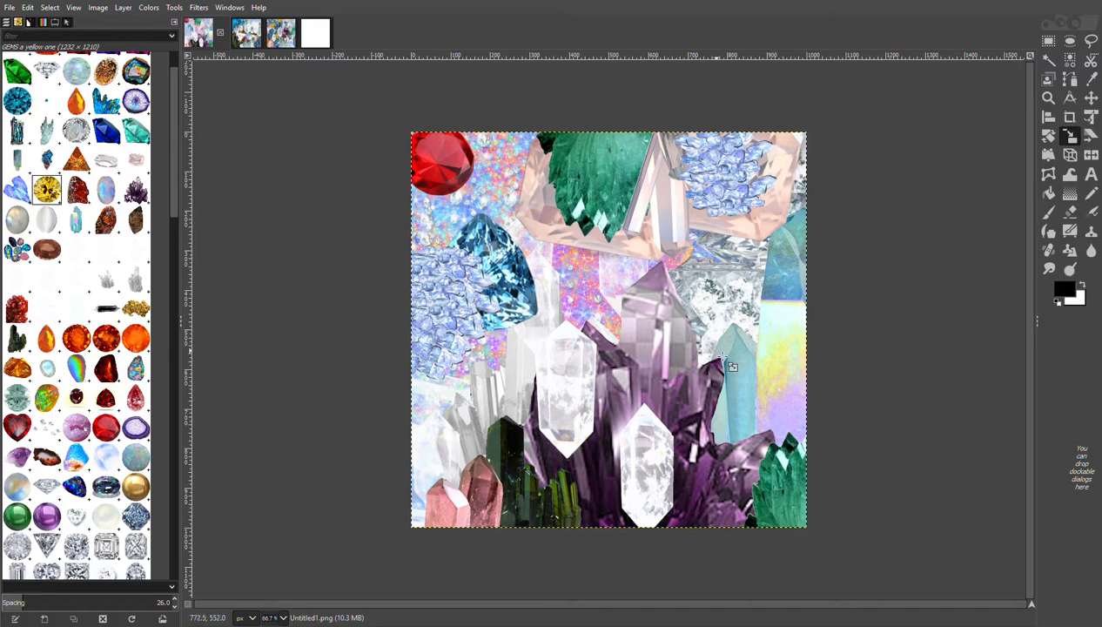
mouse_move(733, 373)
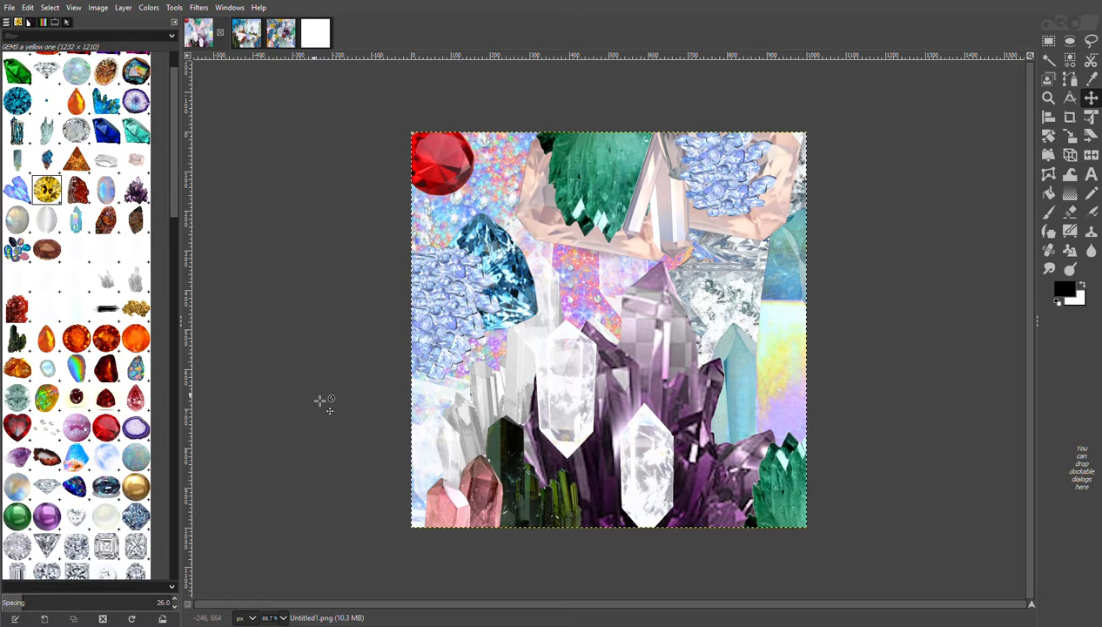
mouse_move(299, 207)
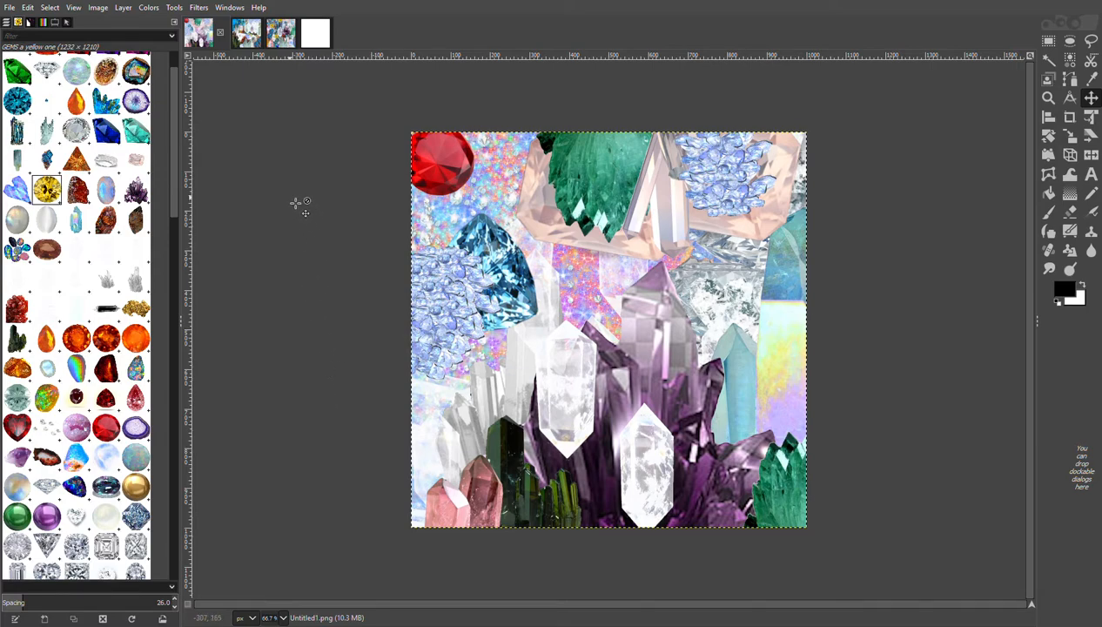
mouse_move(250, 143)
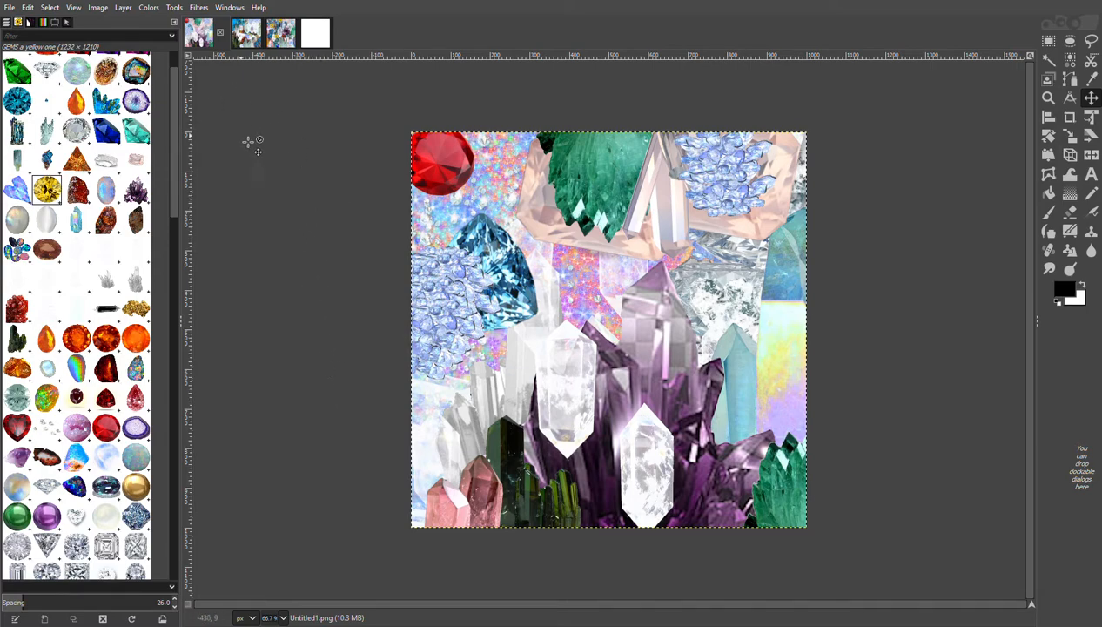
mouse_move(278, 235)
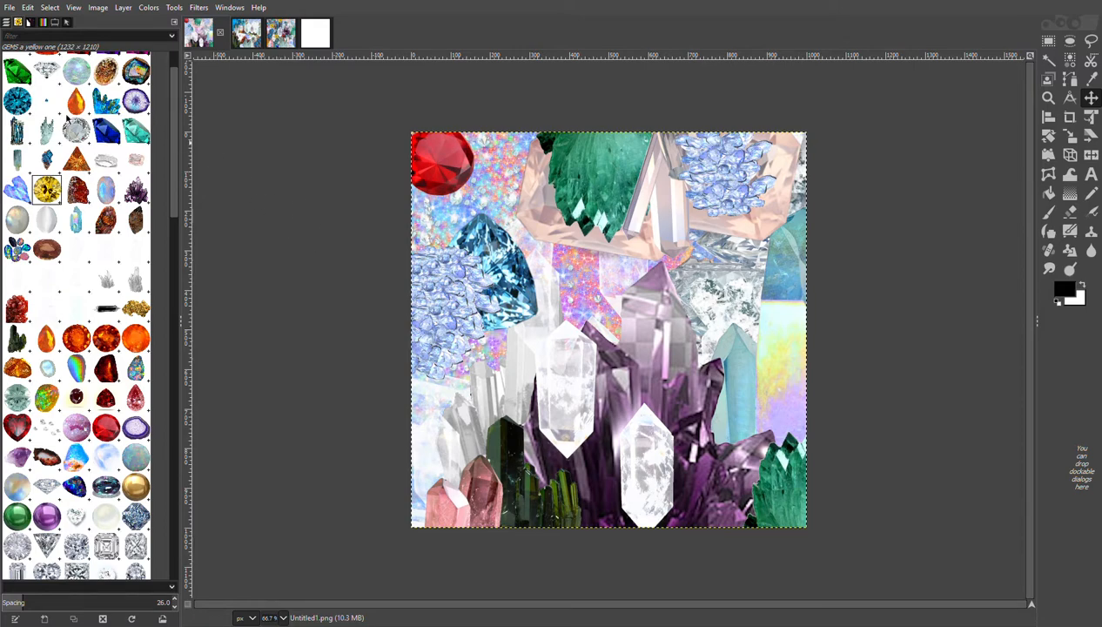
mouse_move(276, 178)
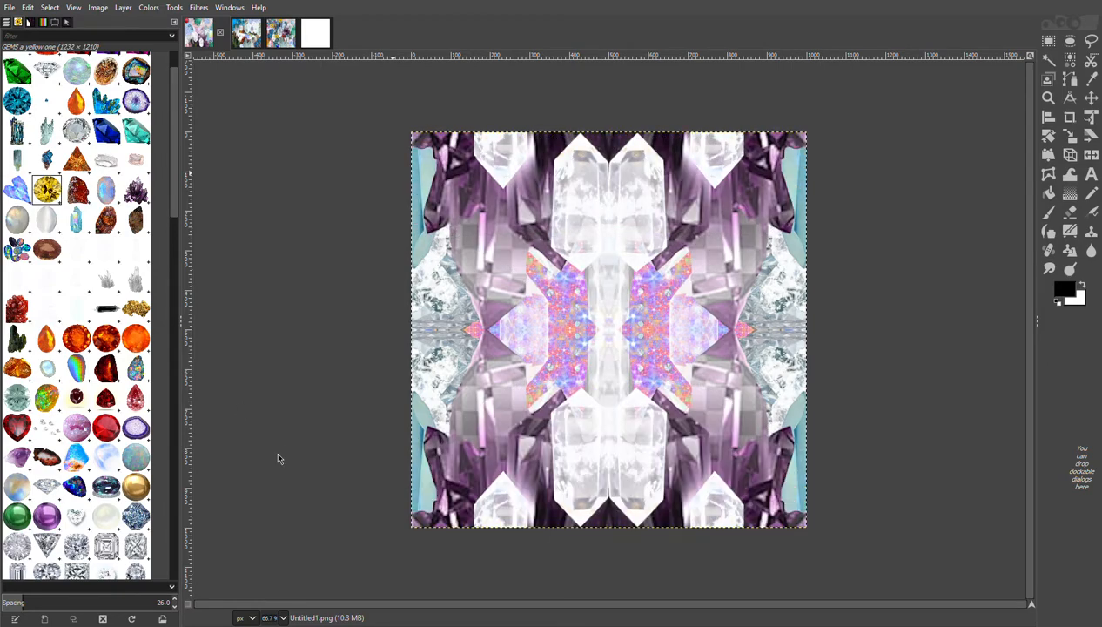
mouse_move(223, 349)
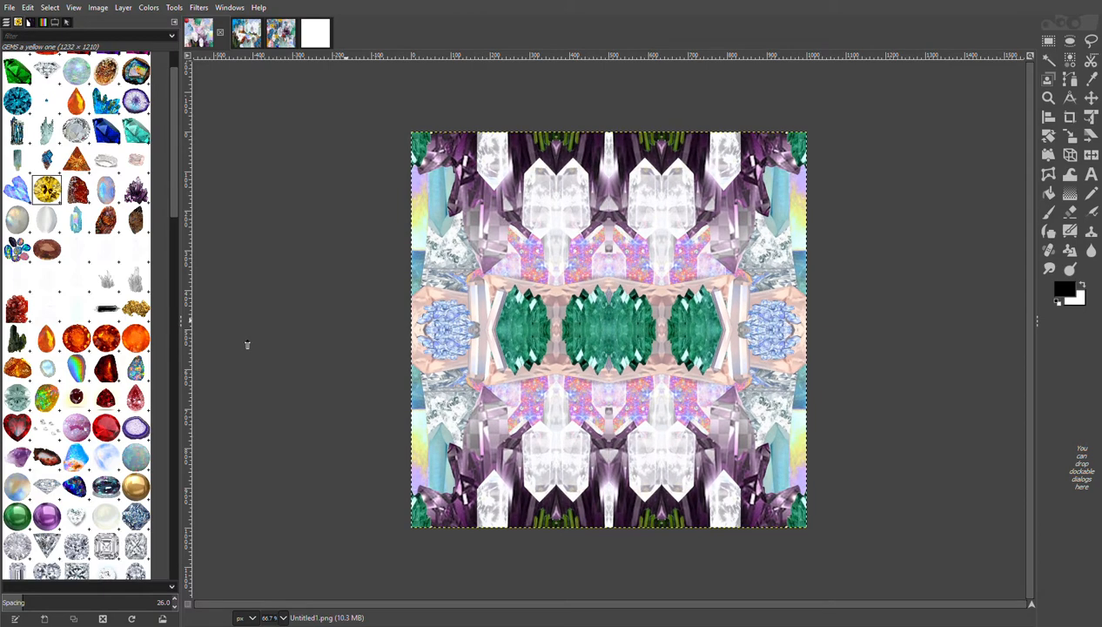
mouse_move(183, 245)
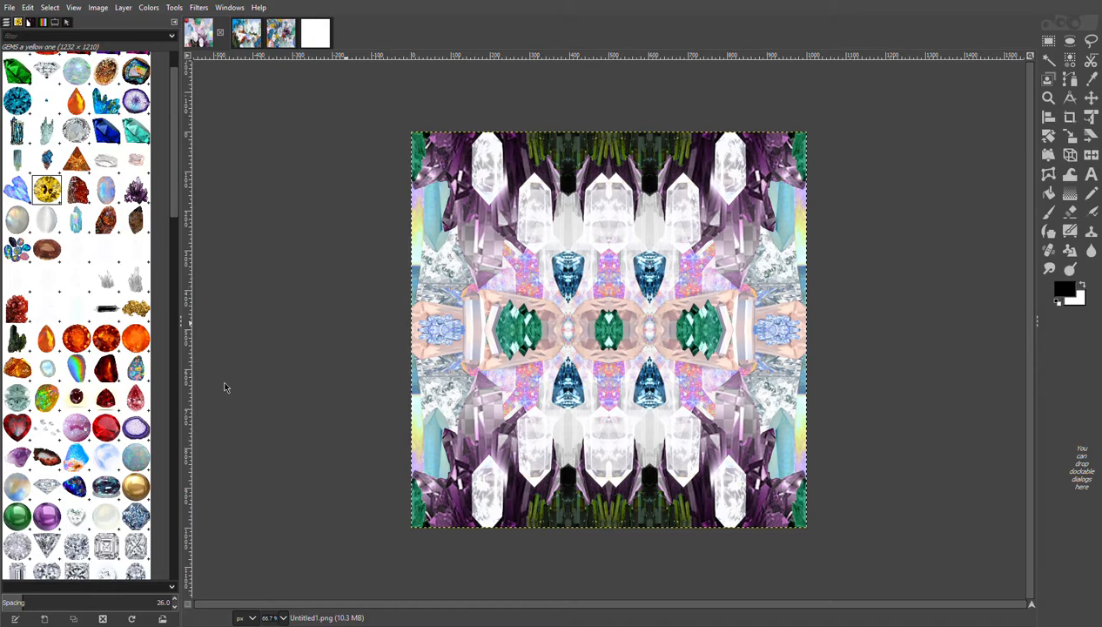
mouse_move(218, 419)
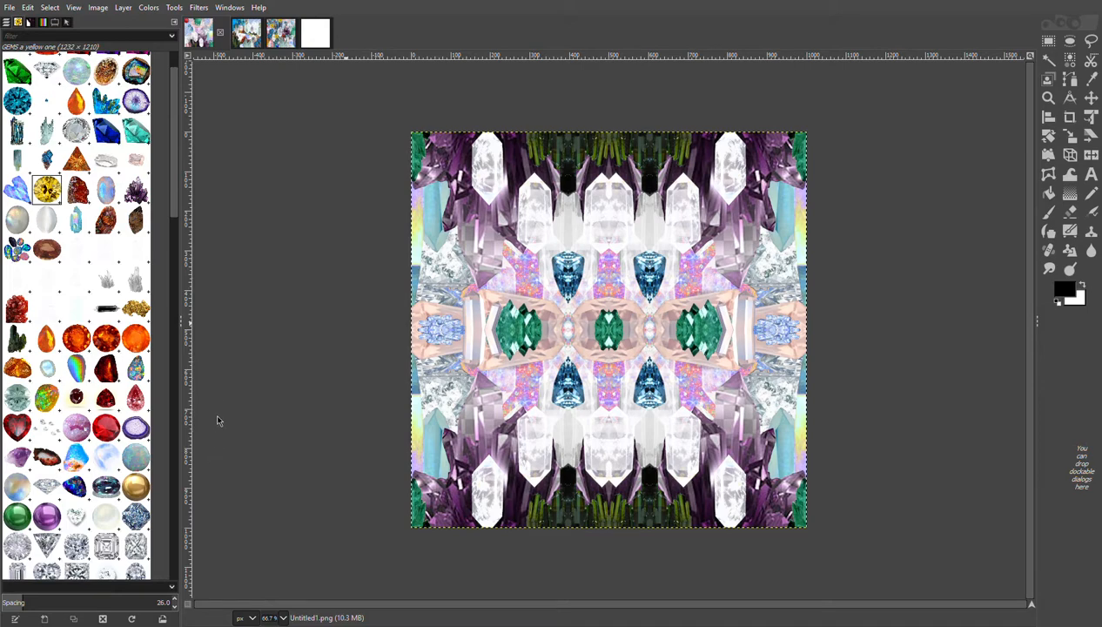
mouse_move(237, 303)
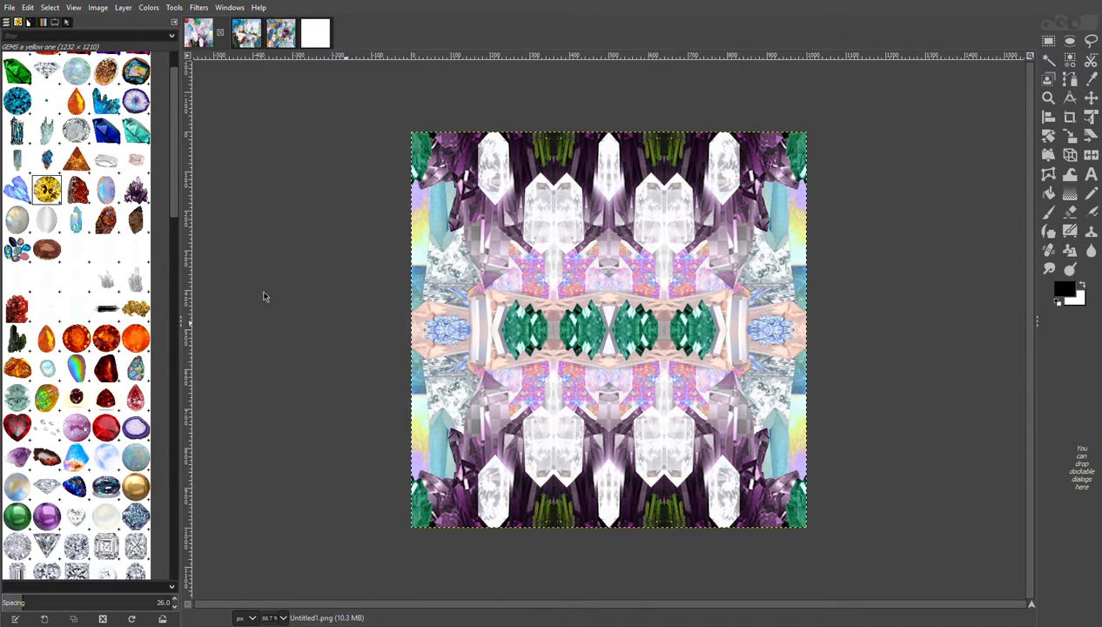
mouse_move(282, 233)
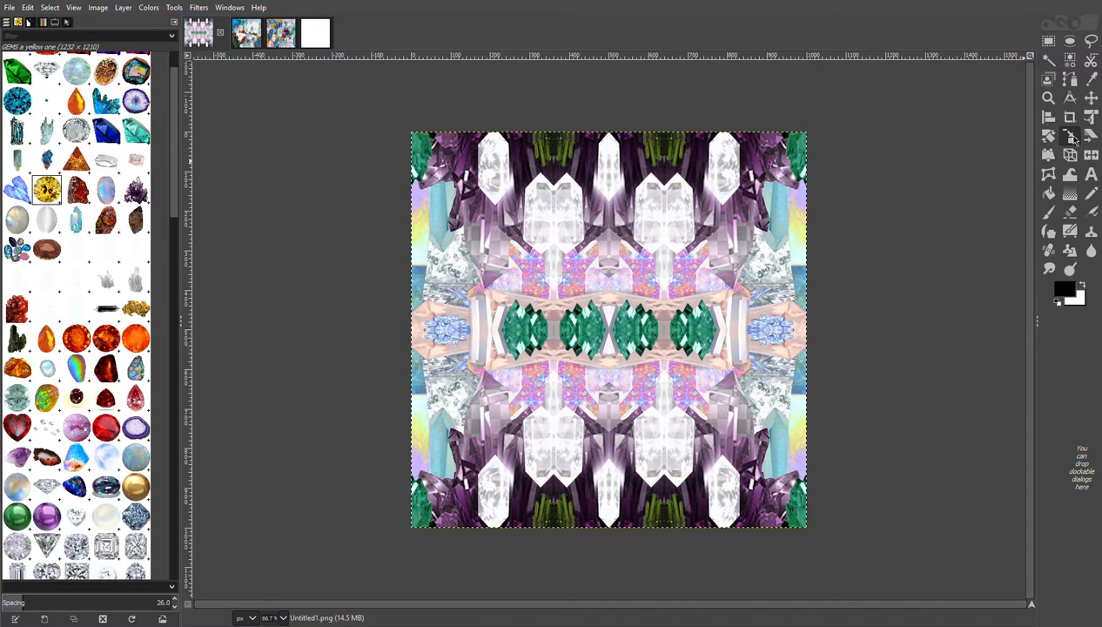
- Begin shrinking the kaleidoscope layer into a small corner tile via Scale Layer
left_click(1068, 136)
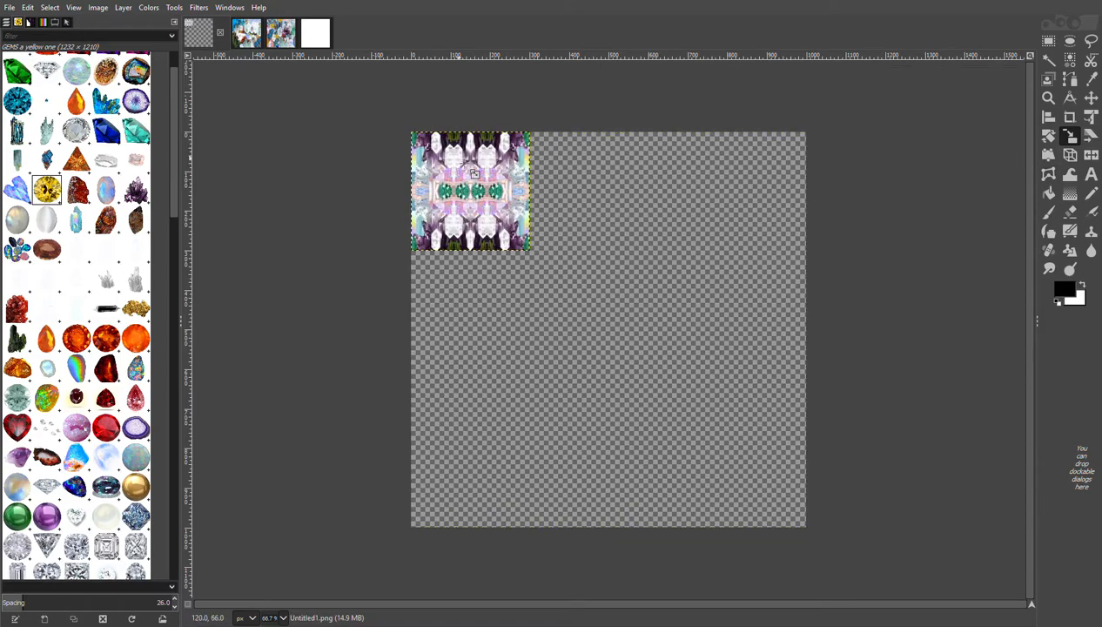
mouse_move(599, 282)
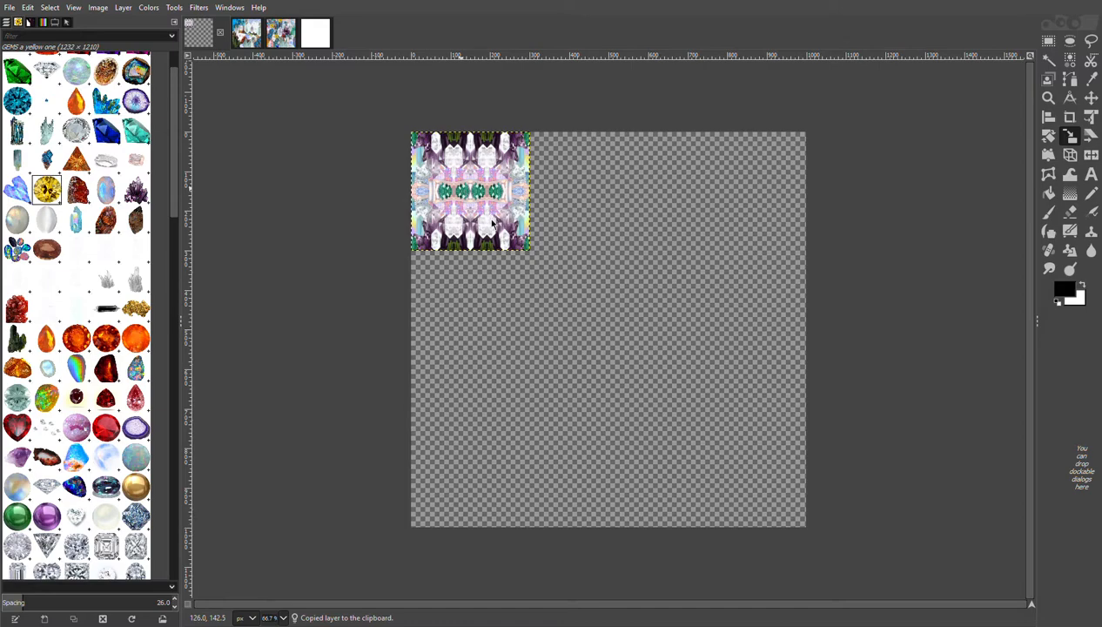
mouse_move(630, 383)
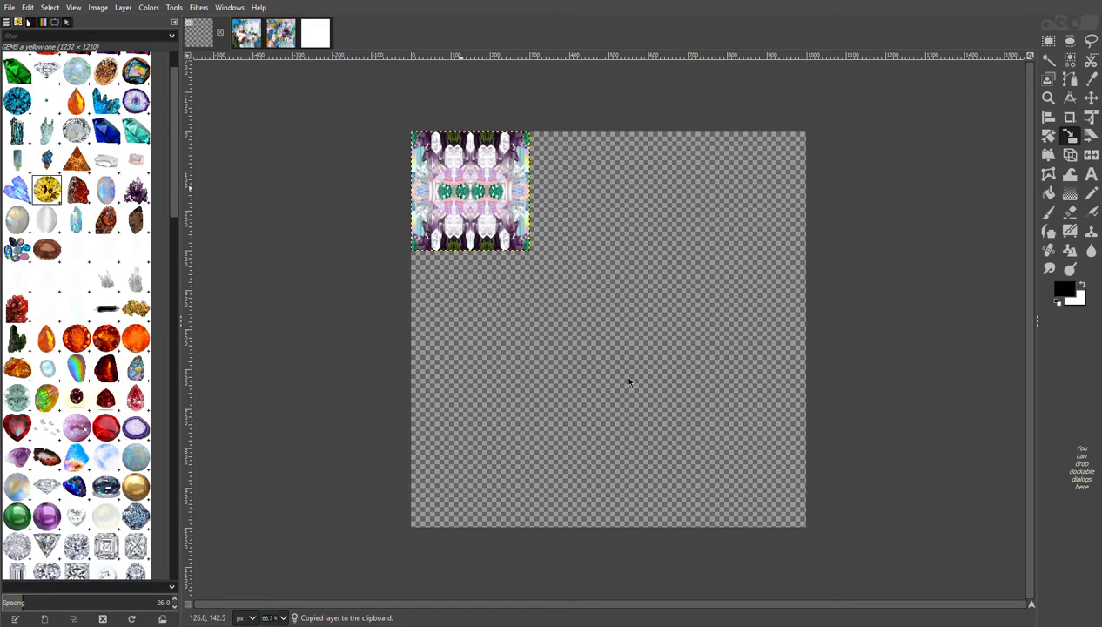
mouse_move(766, 442)
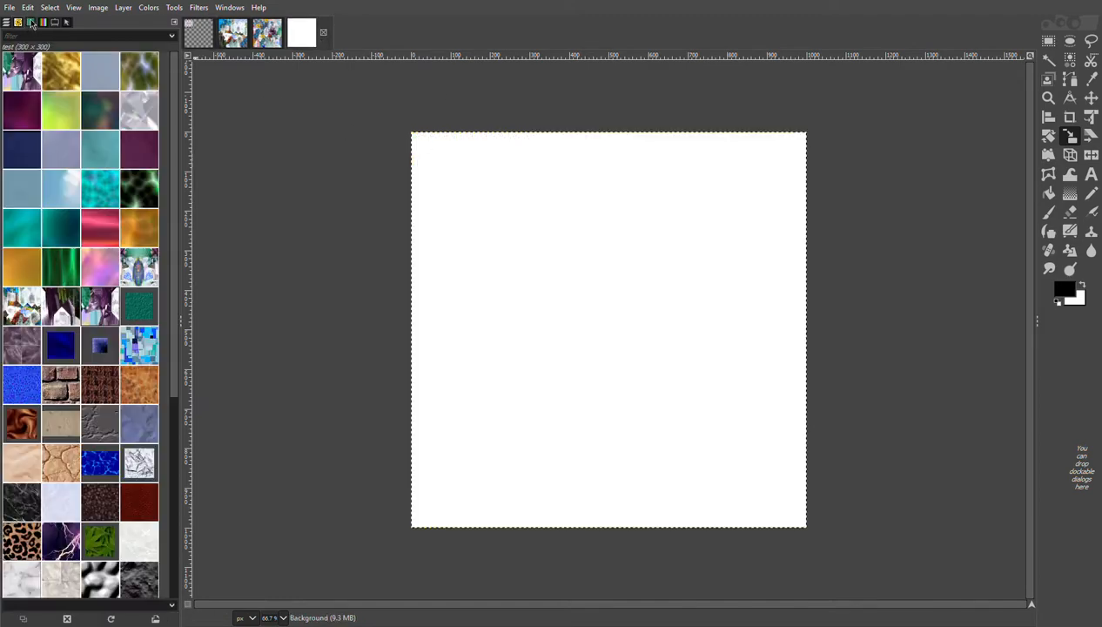
mouse_move(139, 270)
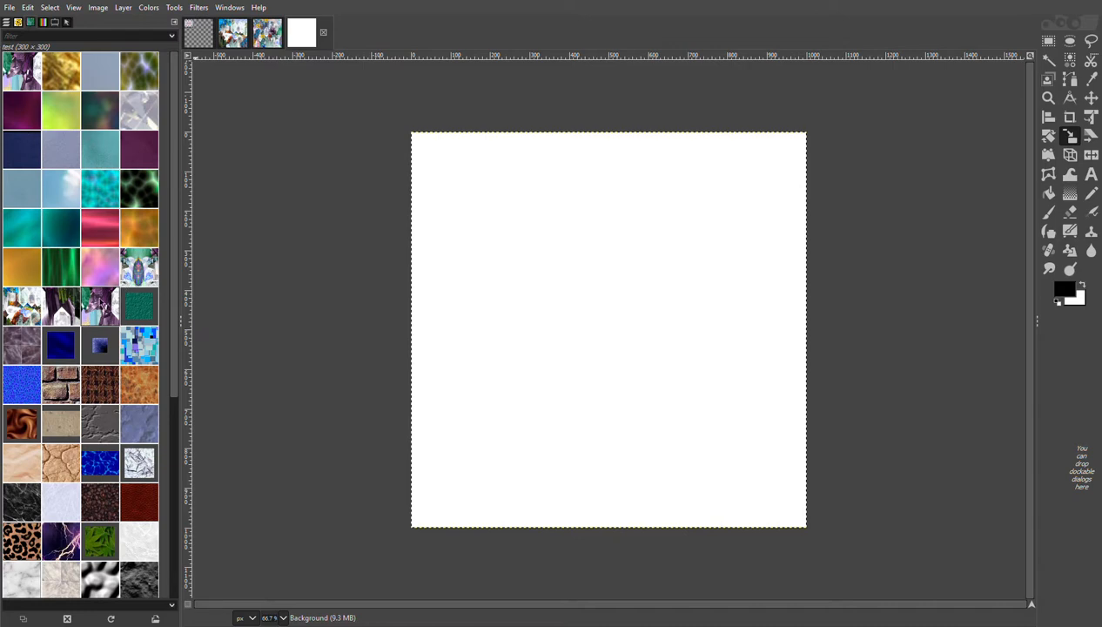
mouse_move(1030, 242)
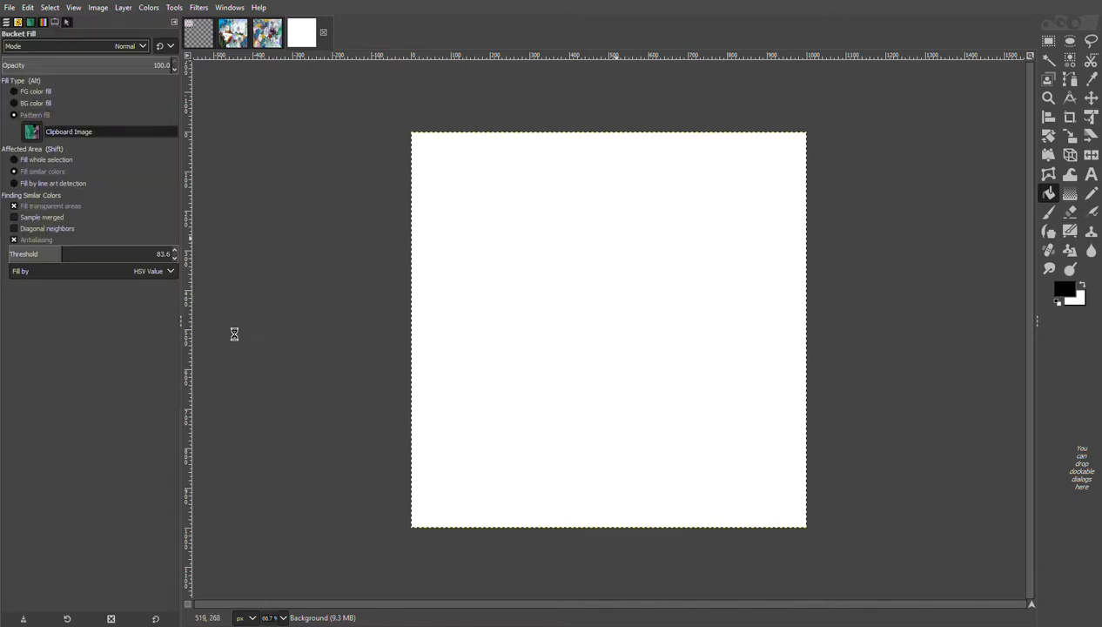
mouse_move(336, 334)
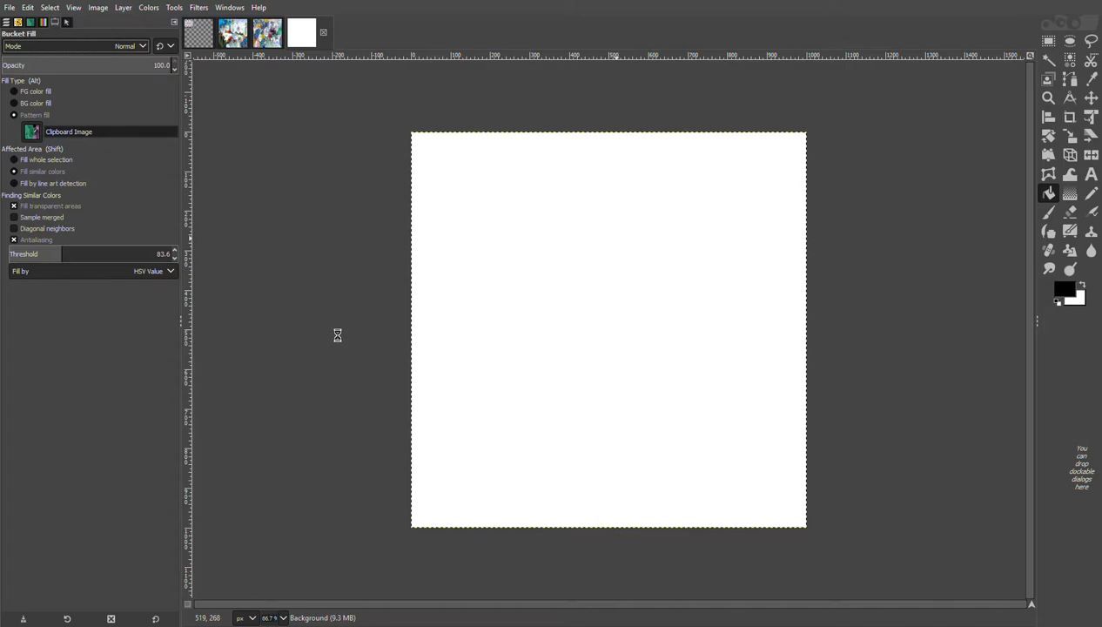
mouse_move(602, 285)
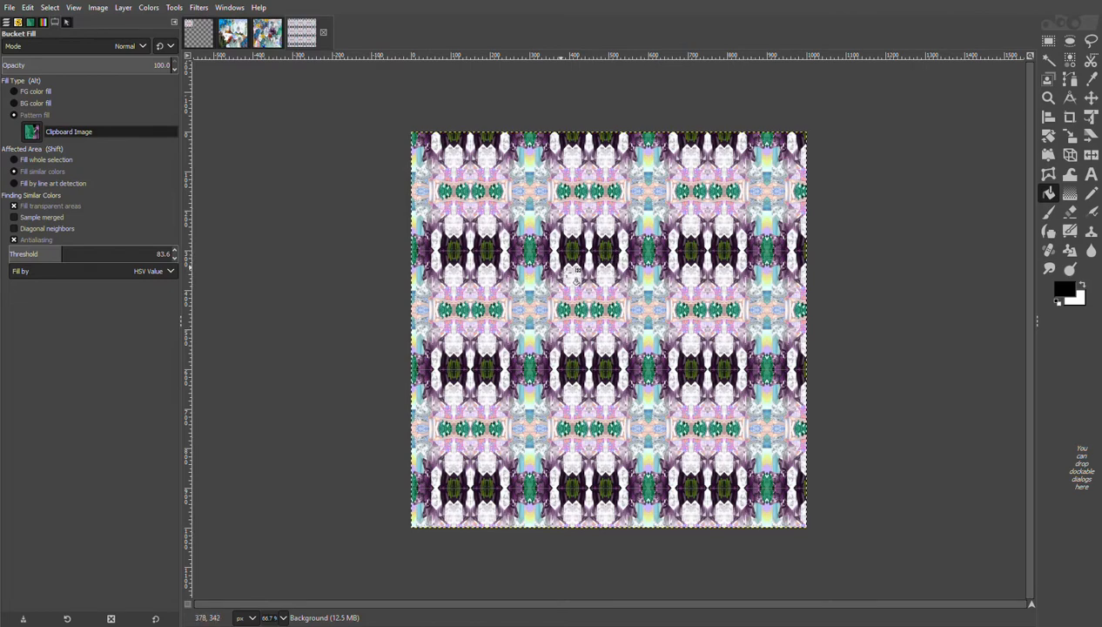
mouse_move(717, 264)
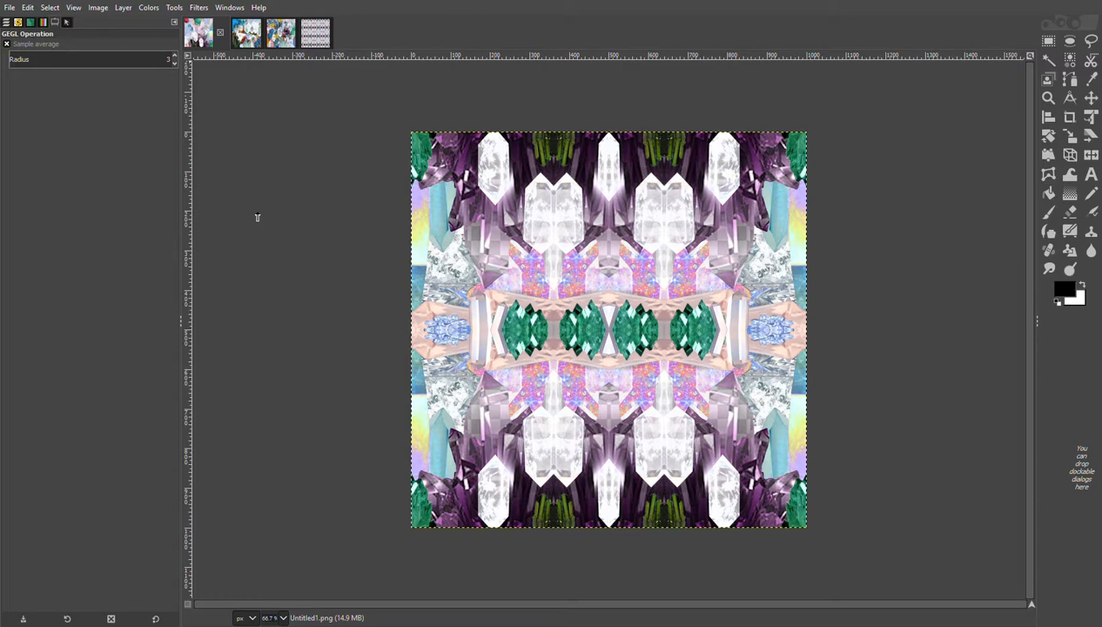
mouse_move(230, 279)
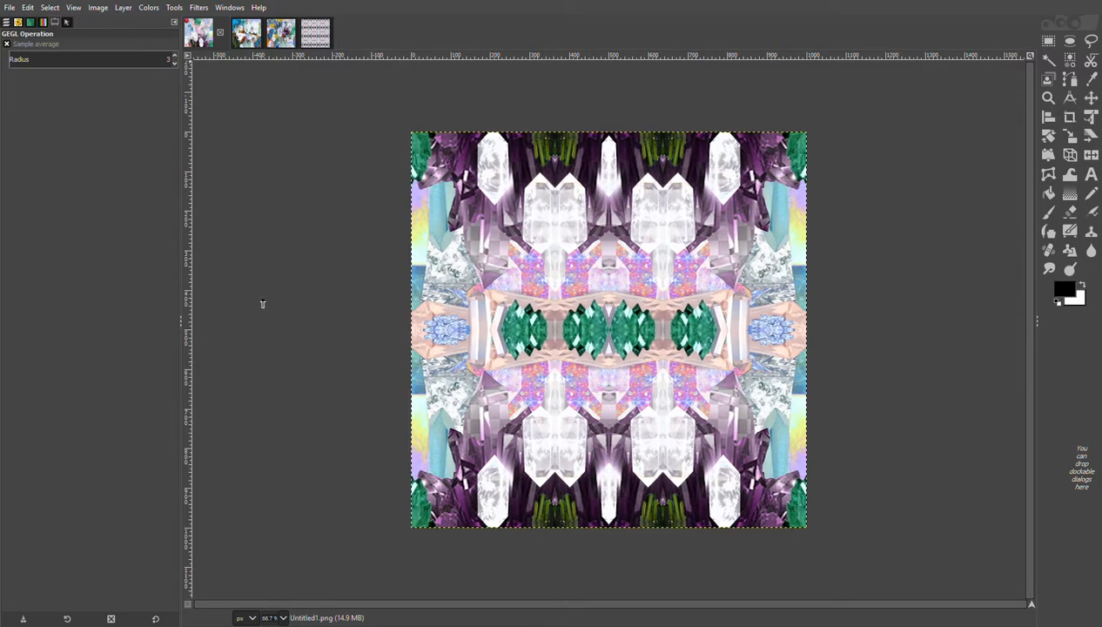
mouse_move(310, 310)
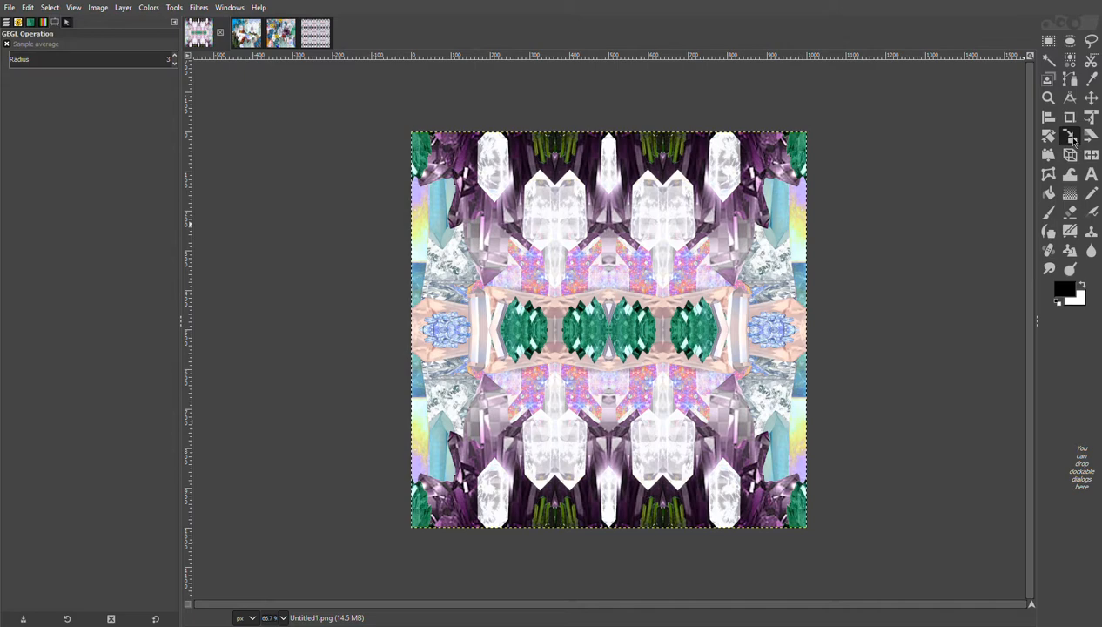
- Begin resizing the restored full-size 1000×1000 kaleidoscope layer
left_click(1069, 136)
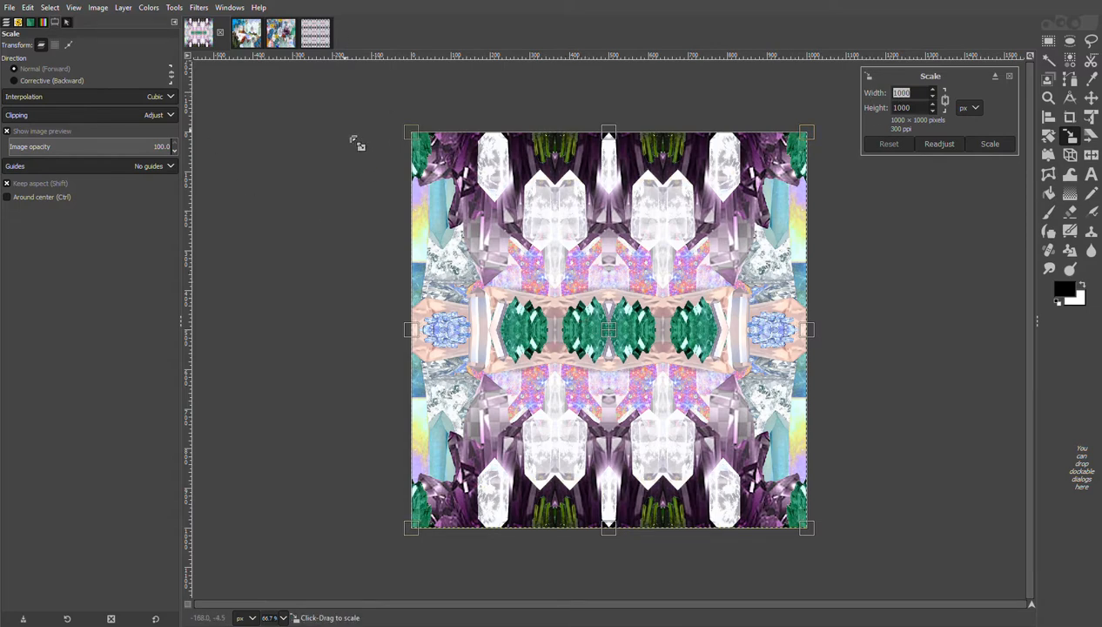
mouse_move(354, 143)
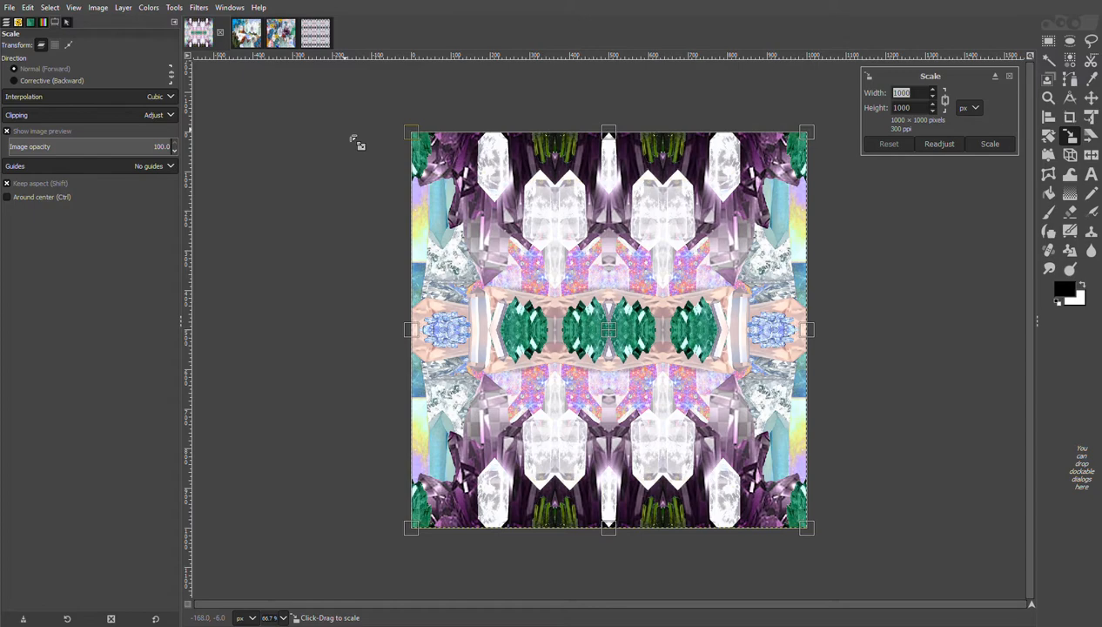
mouse_move(473, 161)
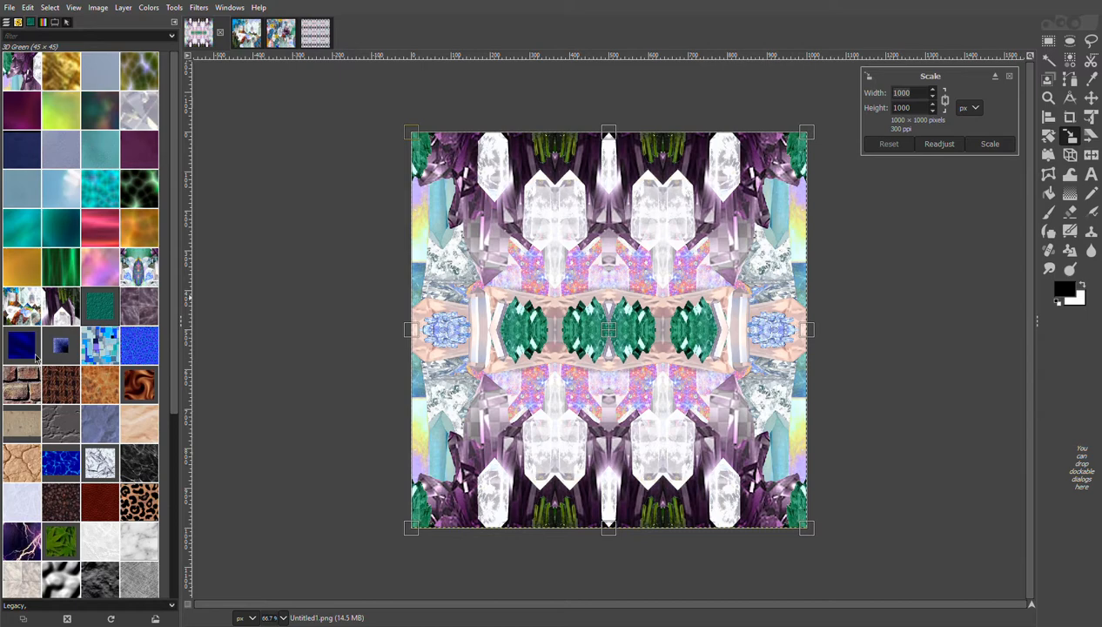
mouse_move(985, 247)
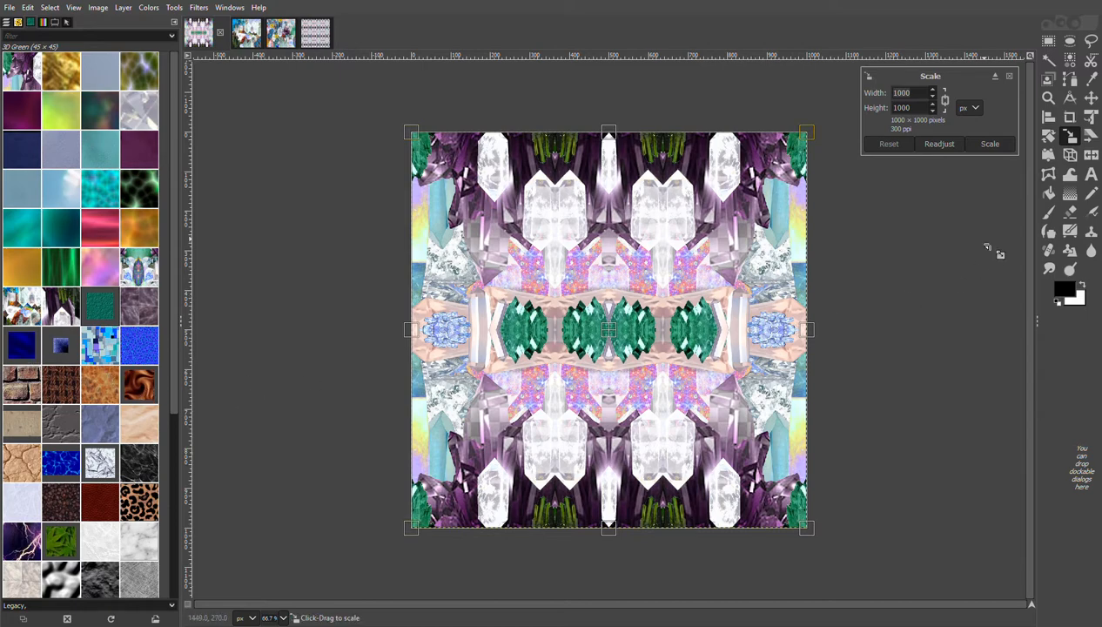
- Scale the kaleidoscope layer down to a 300×300 pixel tile
left_click(905, 92)
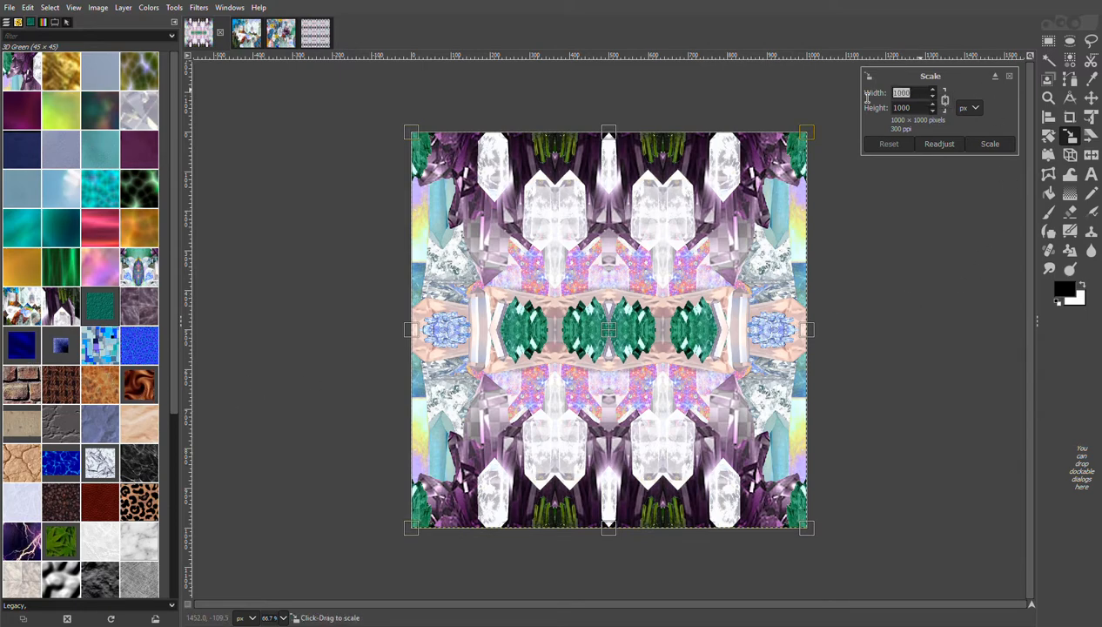
type("300")
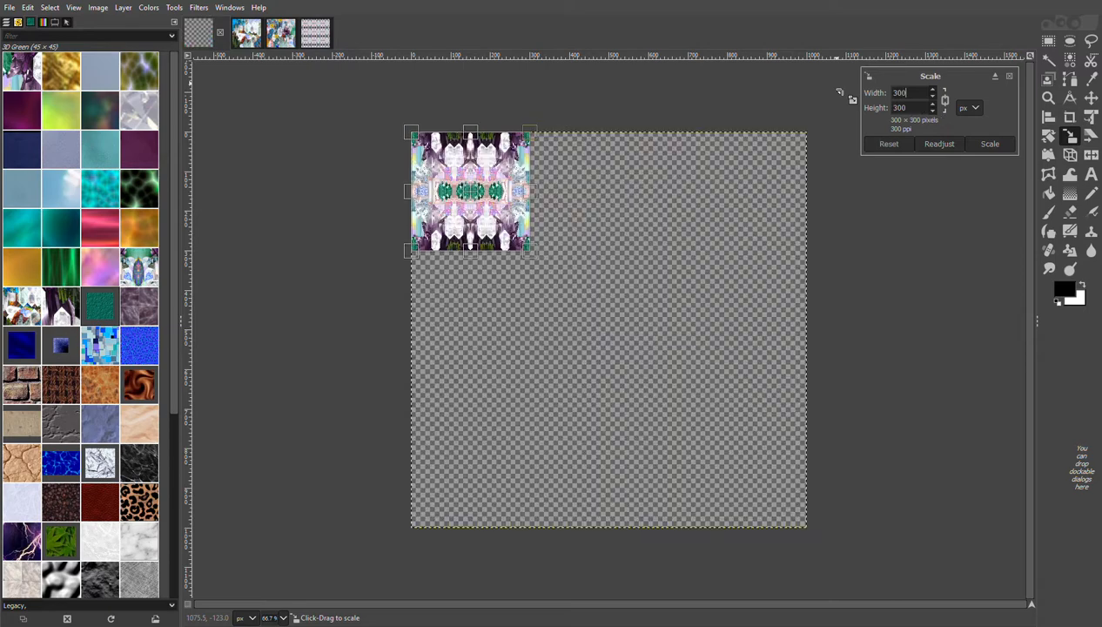
left_click(989, 143)
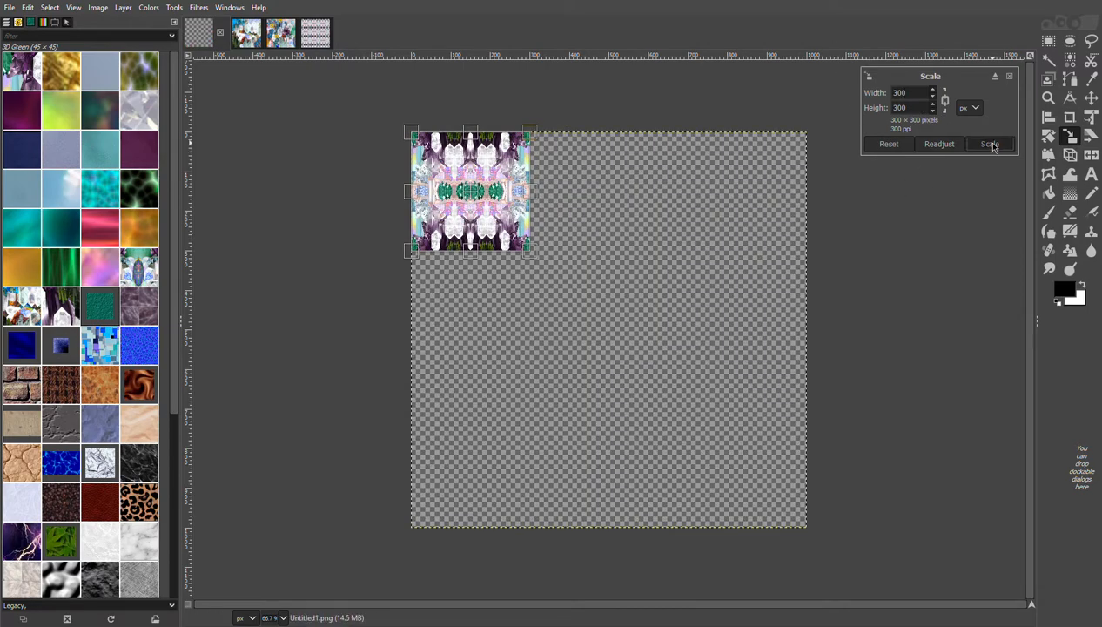
left_click(988, 143)
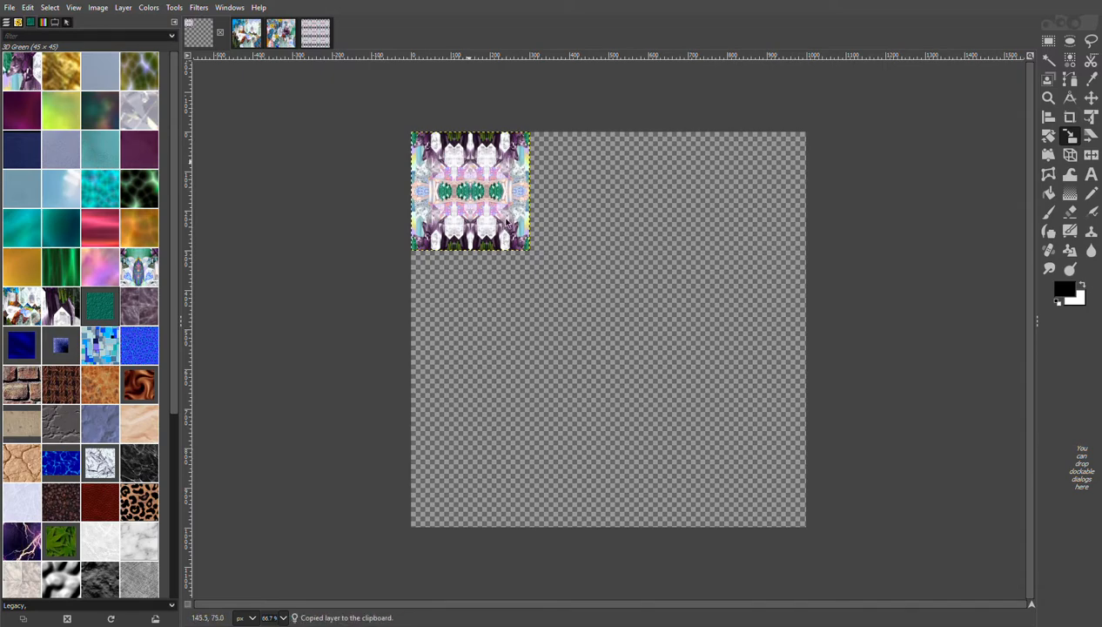
mouse_move(766, 414)
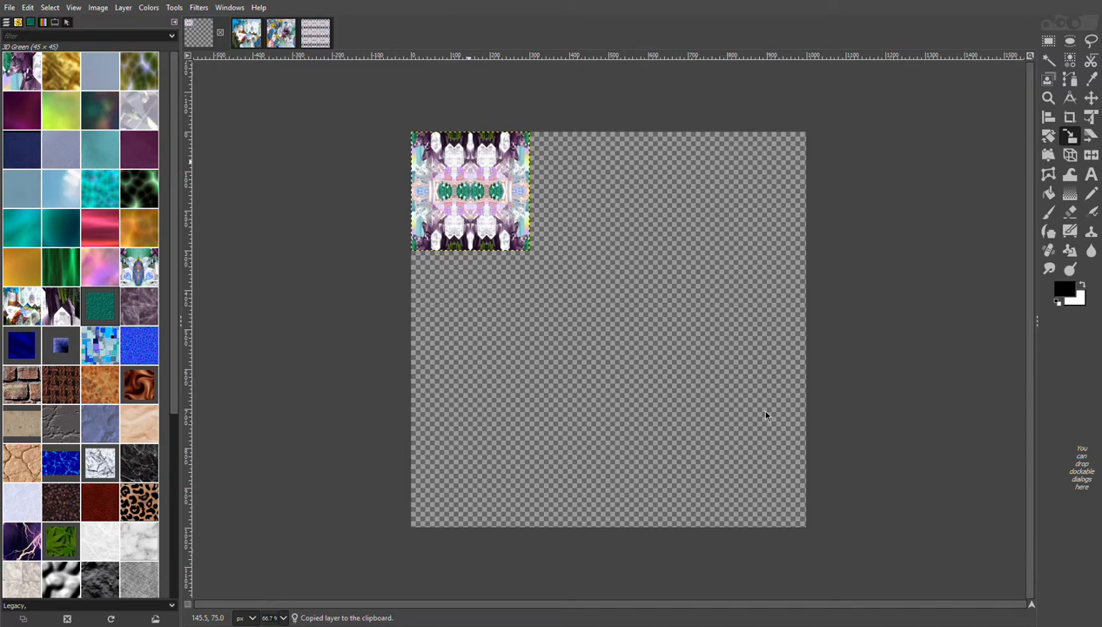
mouse_move(605, 233)
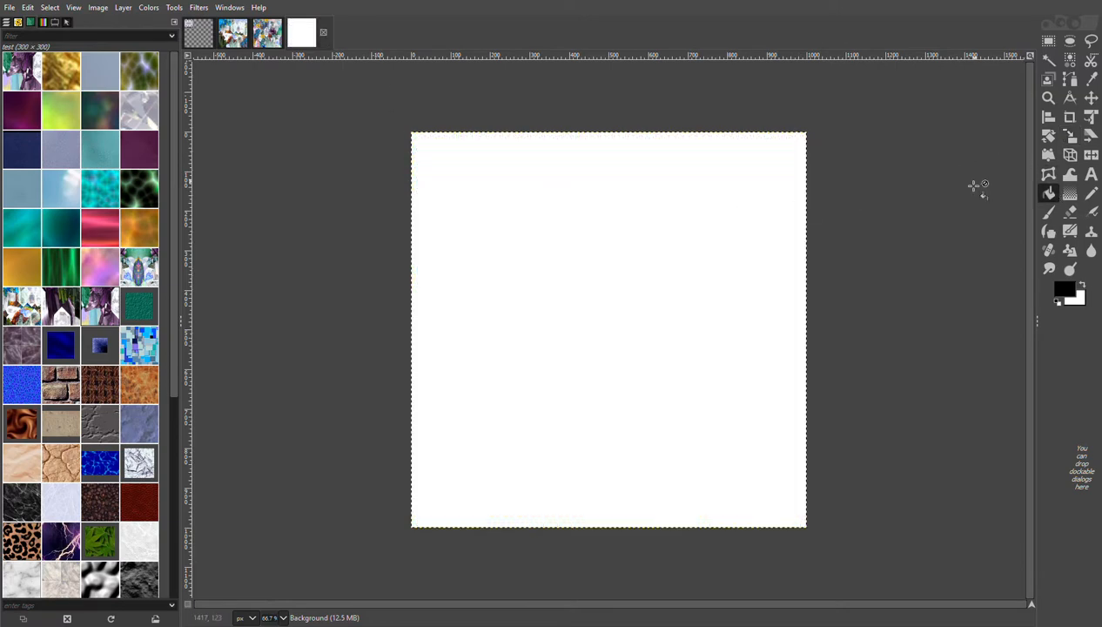
mouse_move(917, 138)
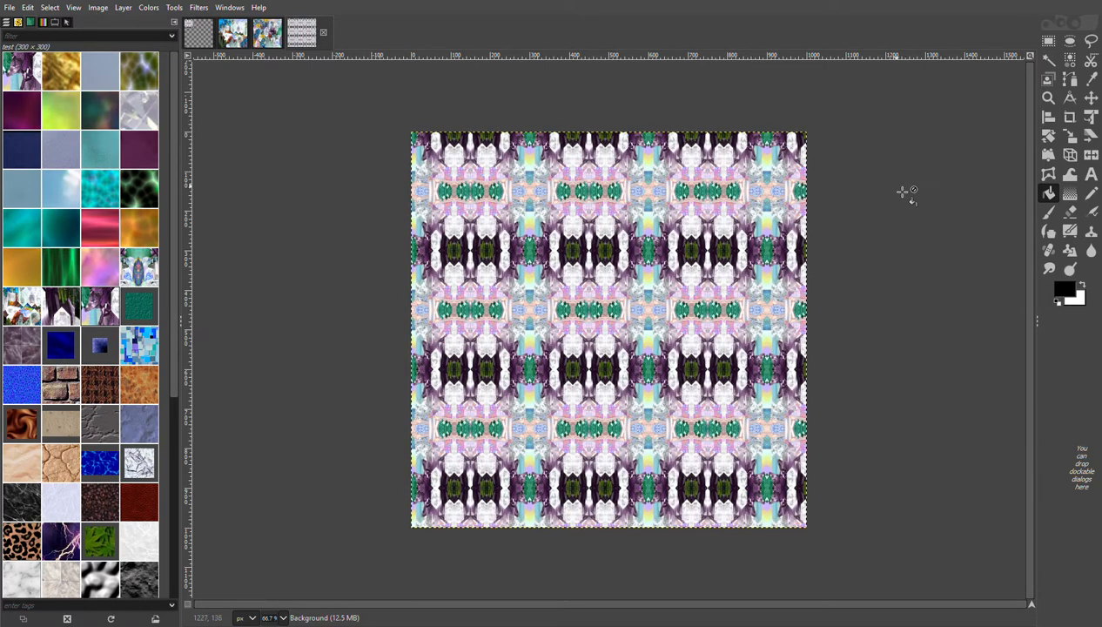
mouse_move(533, 167)
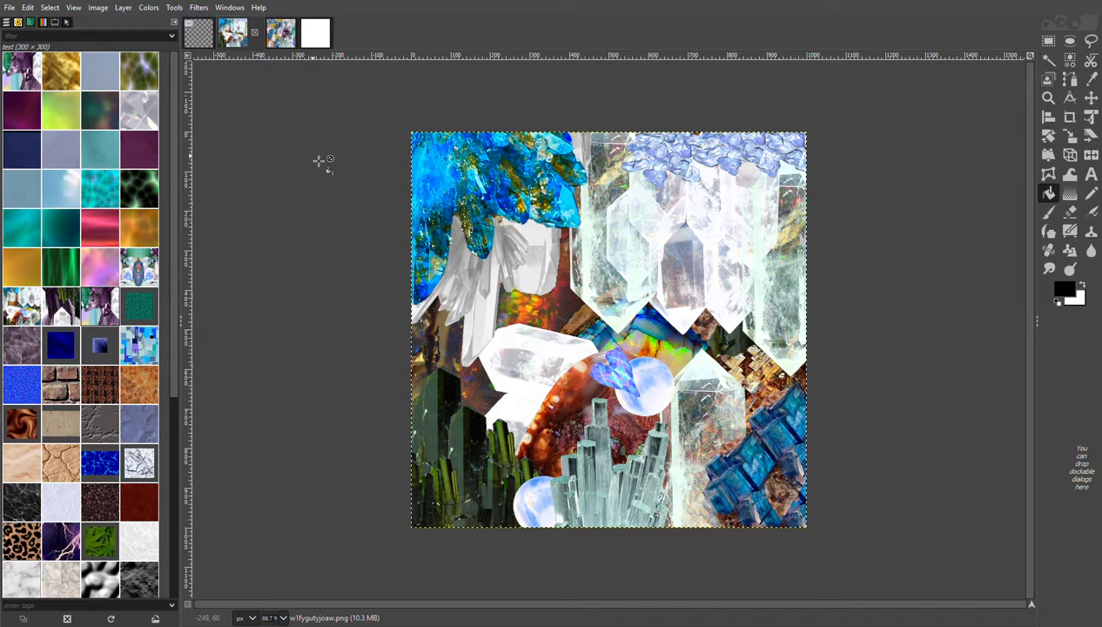
mouse_move(310, 157)
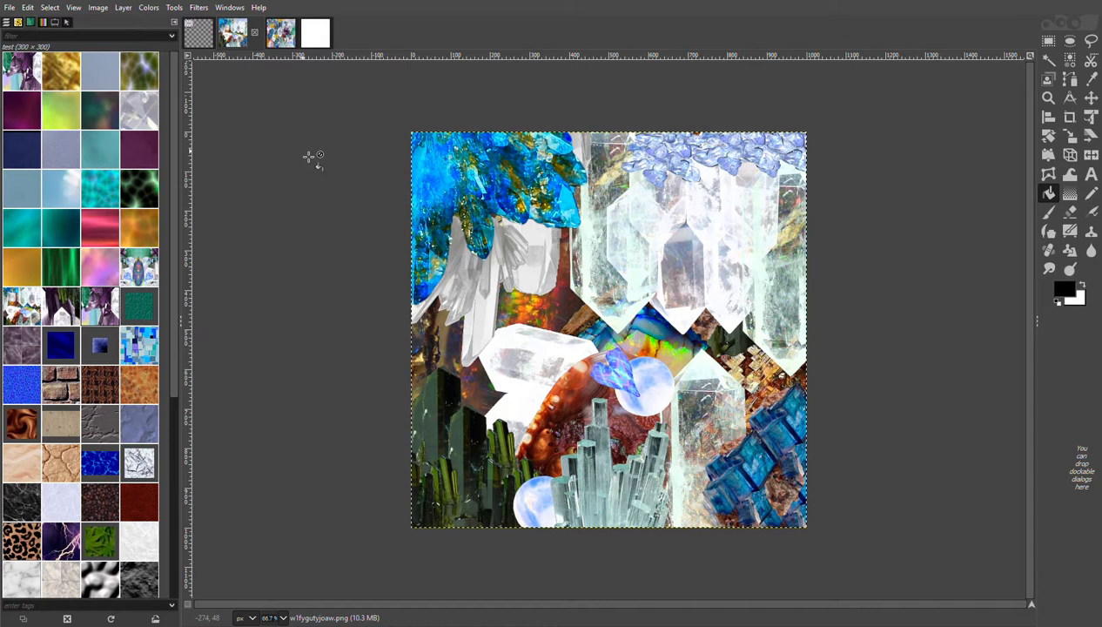
mouse_move(296, 99)
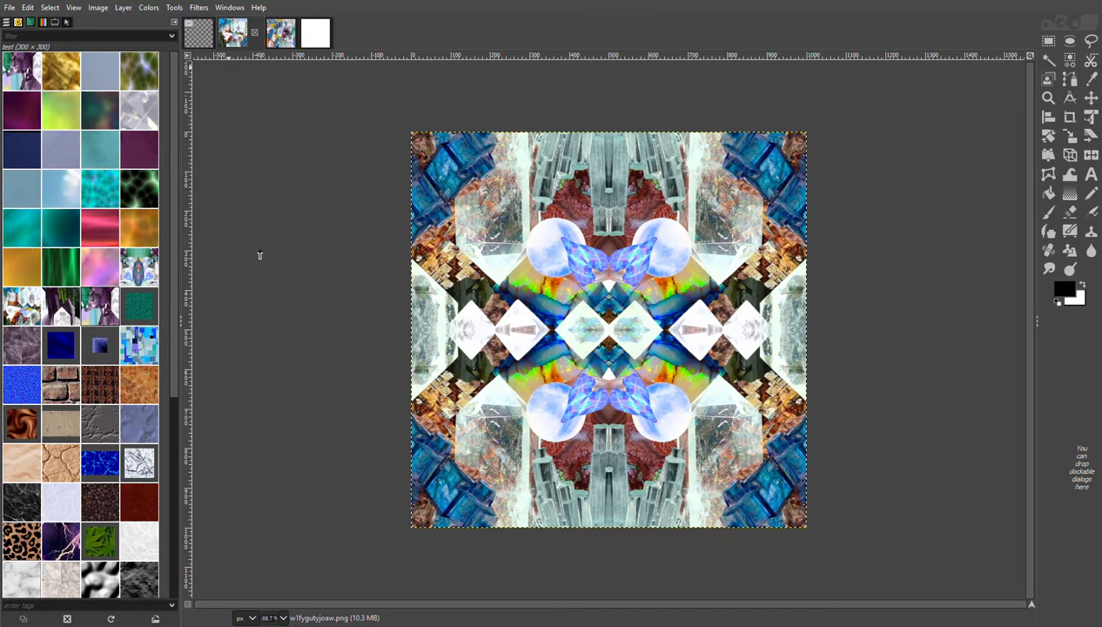
mouse_move(400, 437)
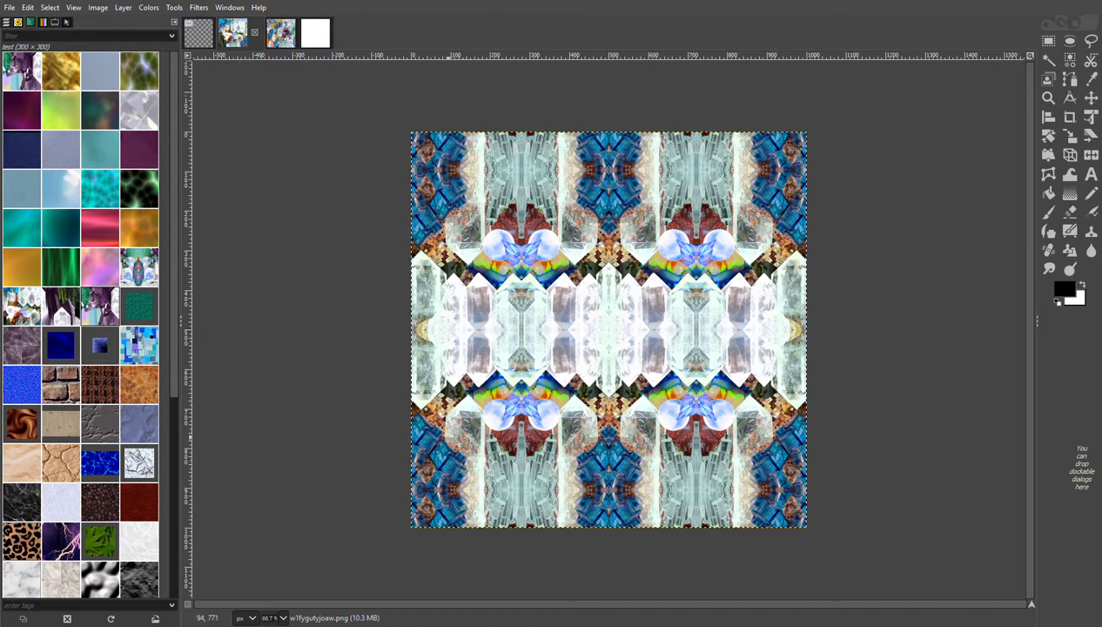
mouse_move(259, 360)
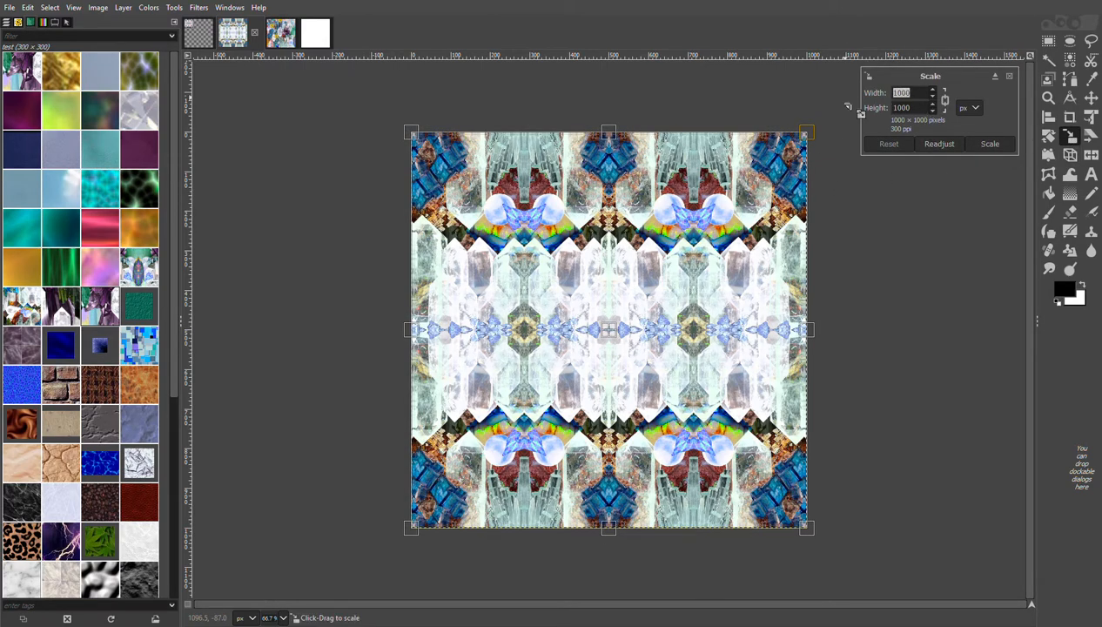
- Apply the 300×300 scale to the second crystal kaleidoscope layer
left_click(989, 143)
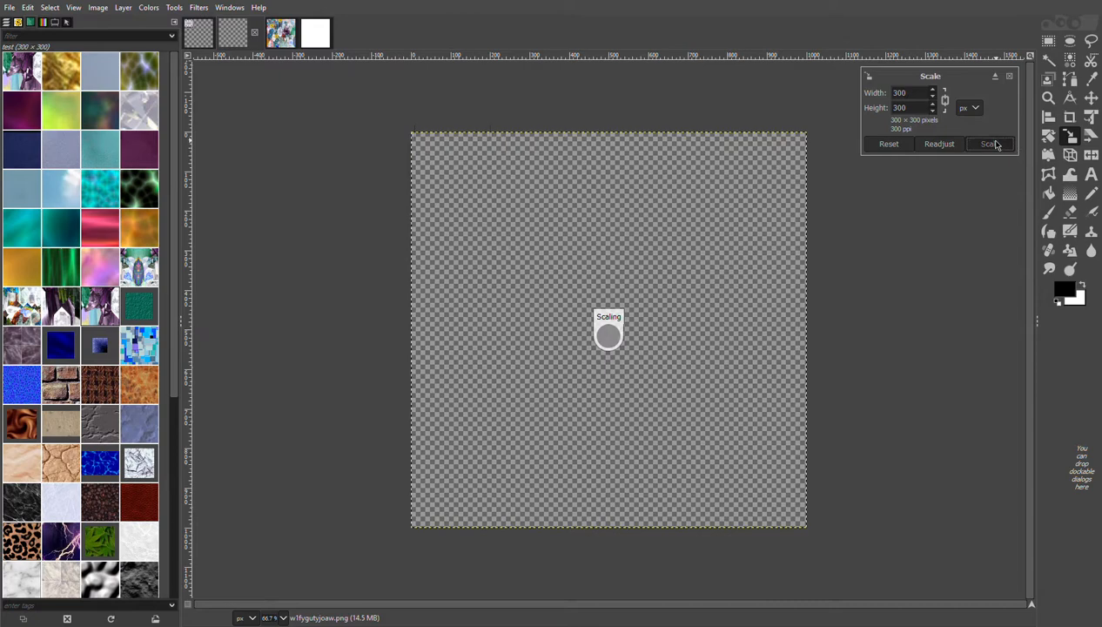
left_click(989, 143)
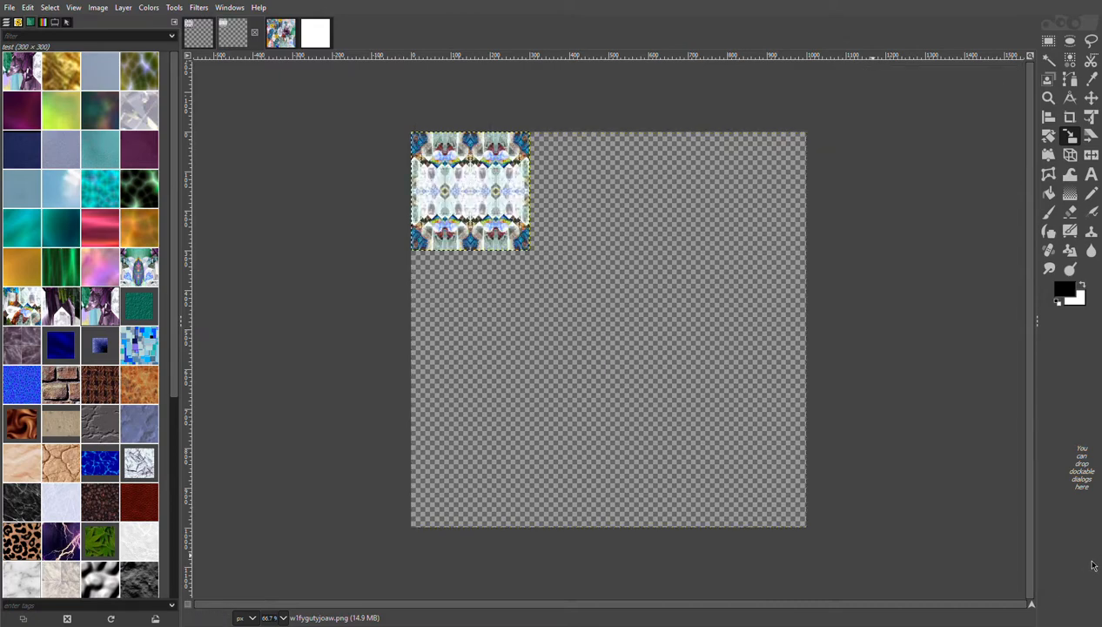
mouse_move(491, 174)
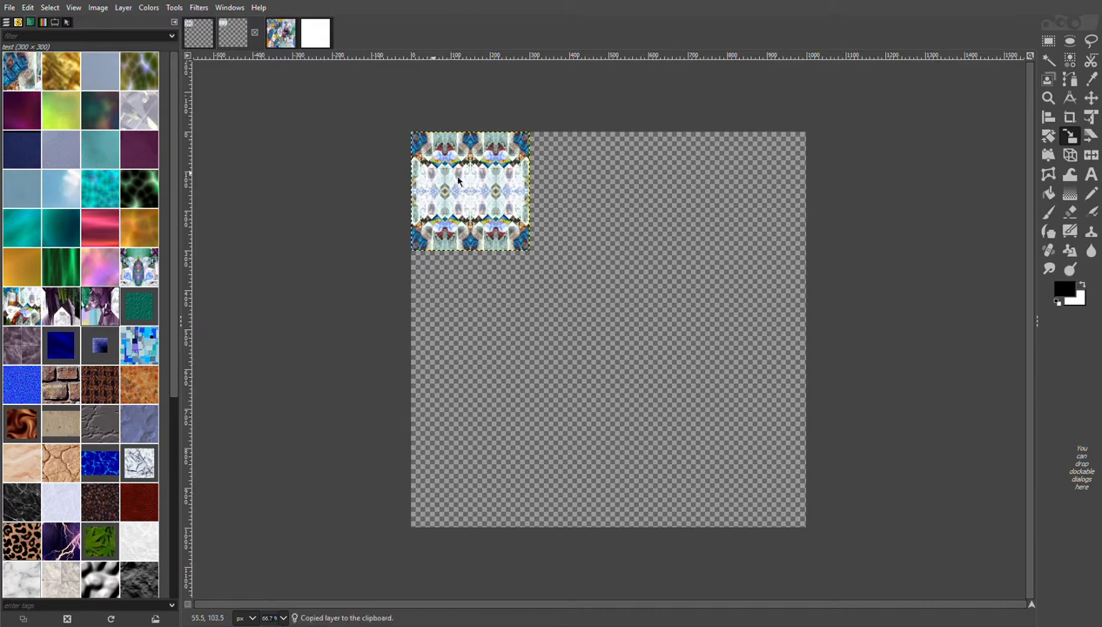
mouse_move(569, 233)
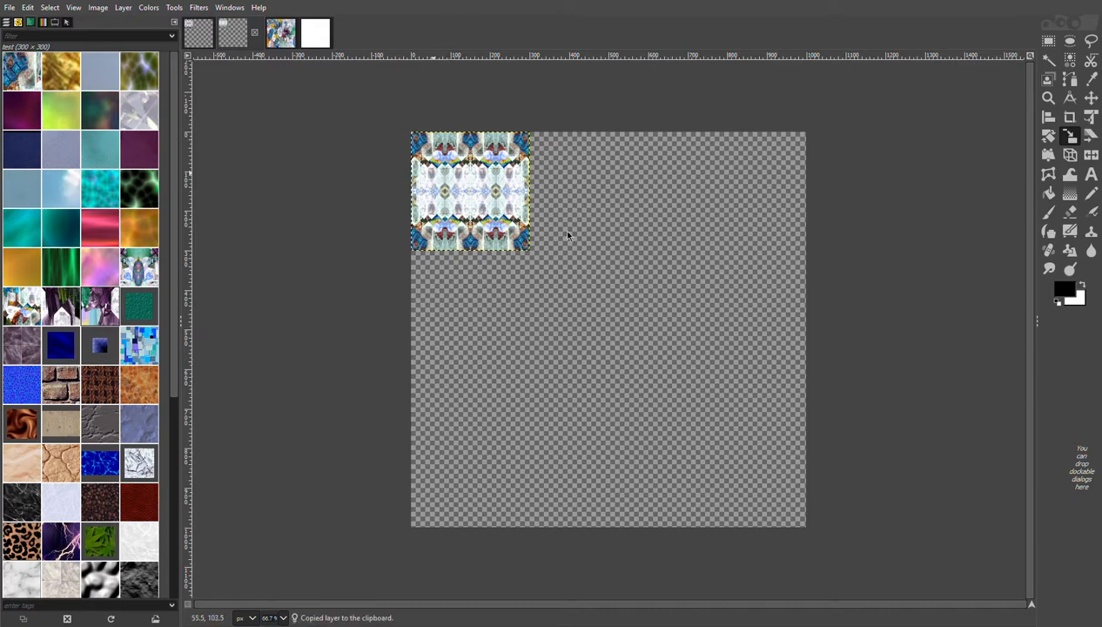
mouse_move(724, 386)
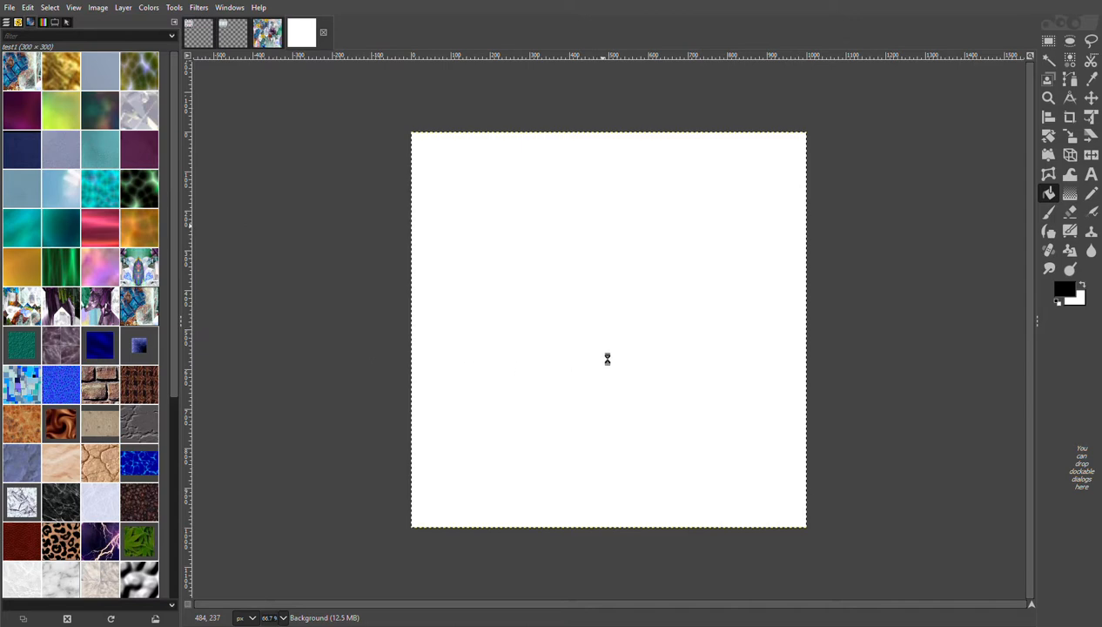
mouse_move(672, 216)
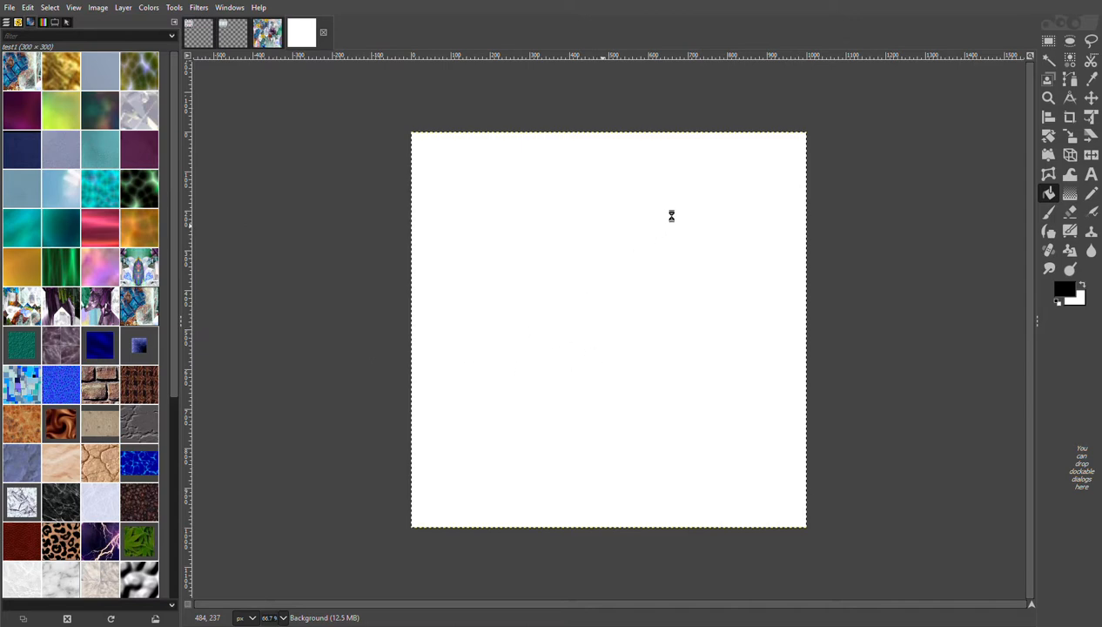
mouse_move(623, 252)
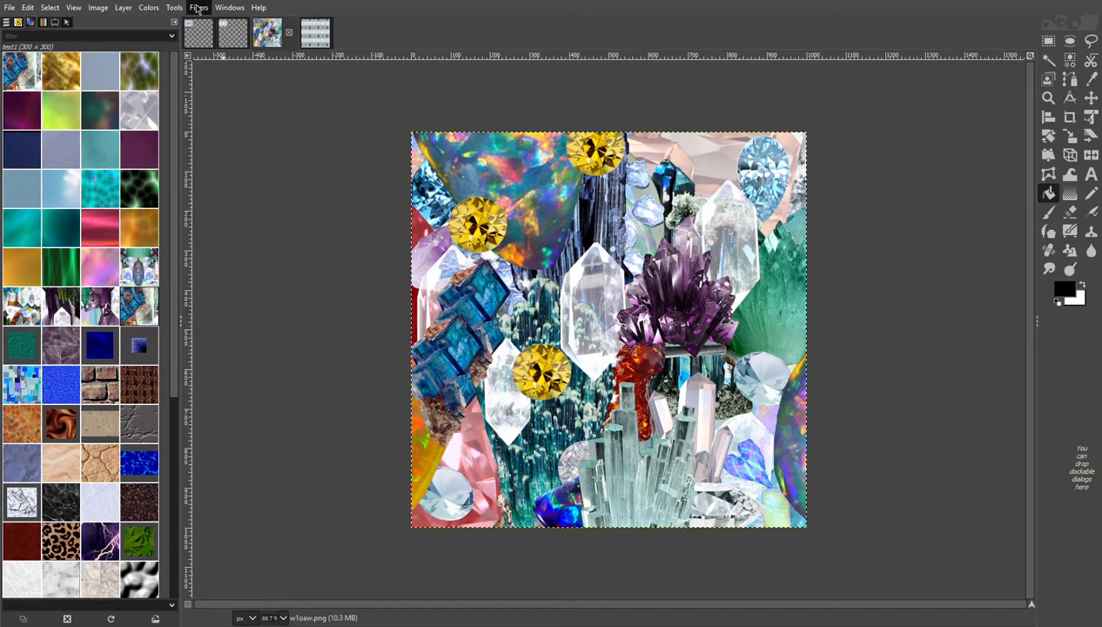
- Apply the kaleidoscope mirror distortion from Filters to the third gem collage
left_click(198, 7)
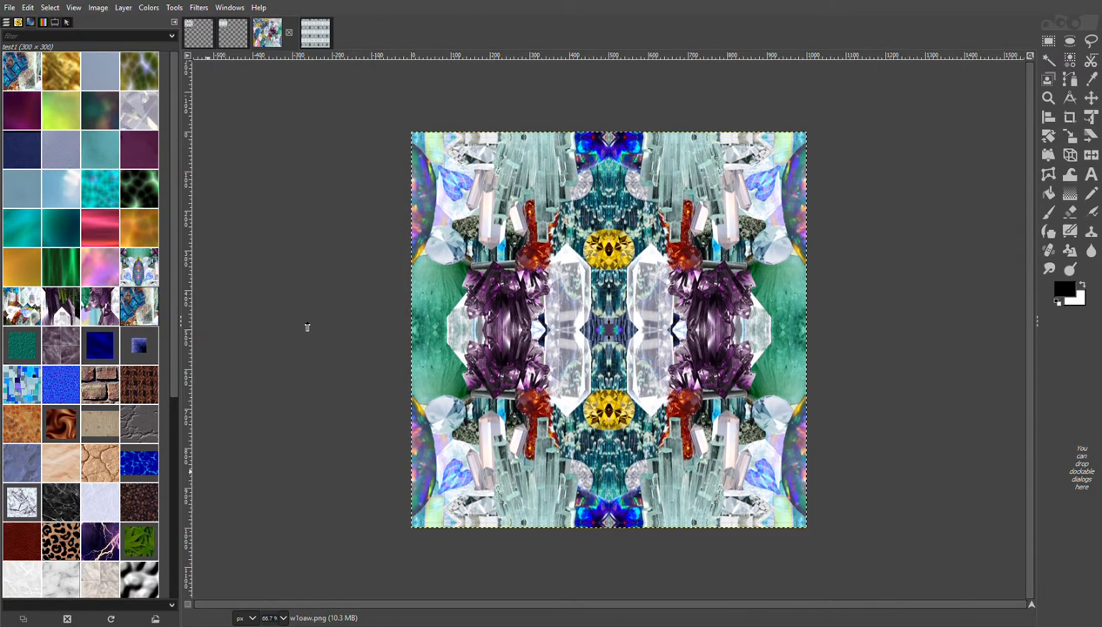
mouse_move(249, 467)
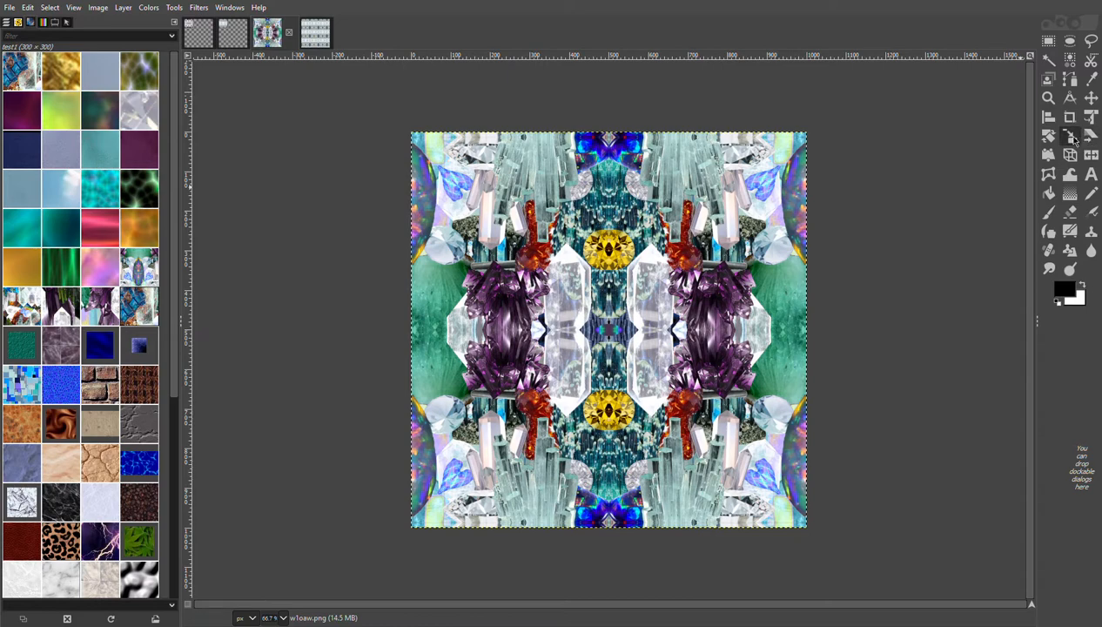
- Scale the third yellow-and-purple kaleidoscope layer down to a 300×300 tile
left_click(1069, 136)
type("300")
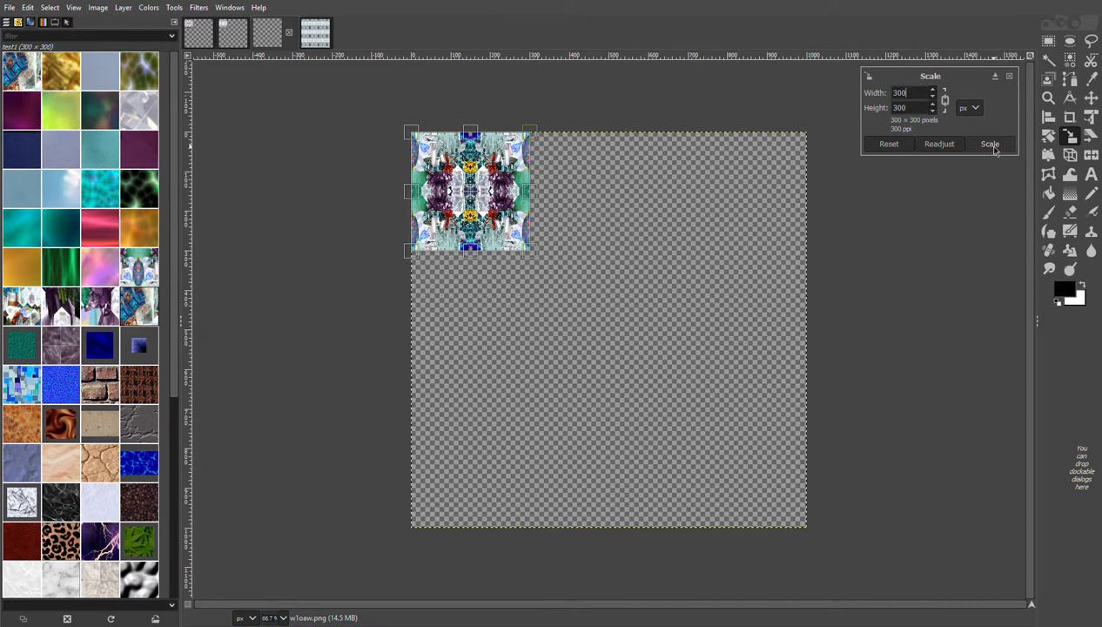
left_click(988, 143)
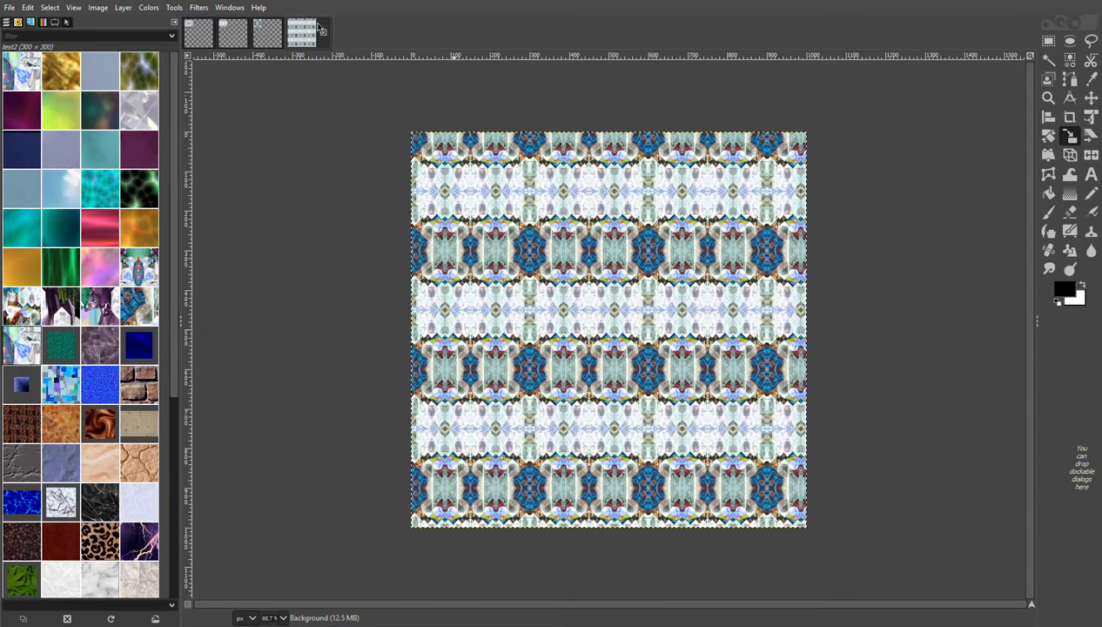
- Bucket-fill the canvas with the repeating third kaleidoscope clipboard pattern
left_click(301, 32)
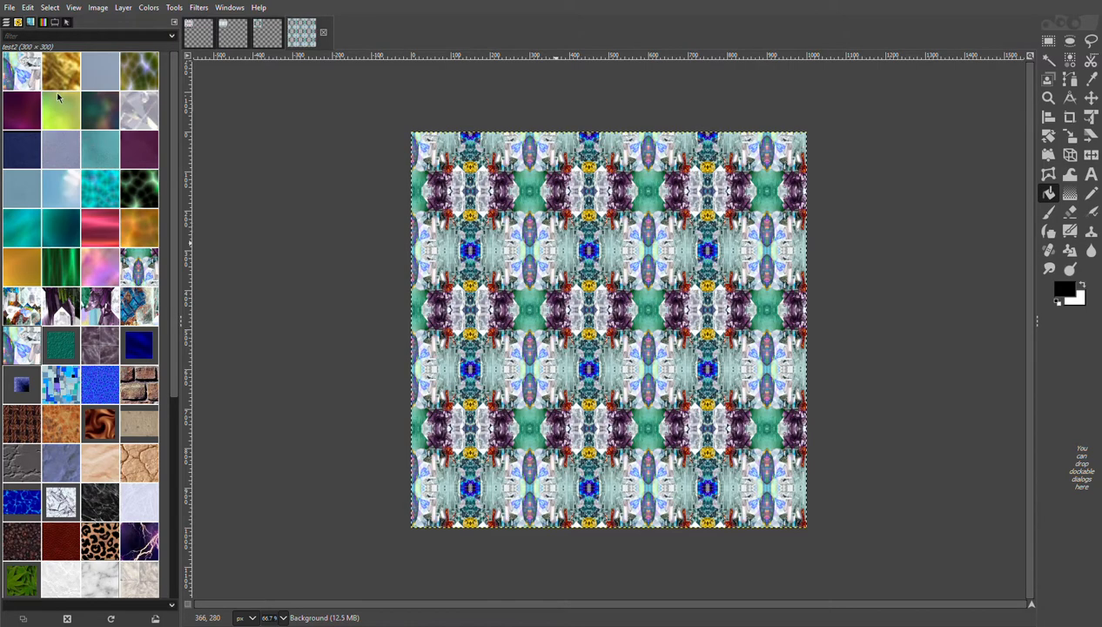
mouse_move(938, 129)
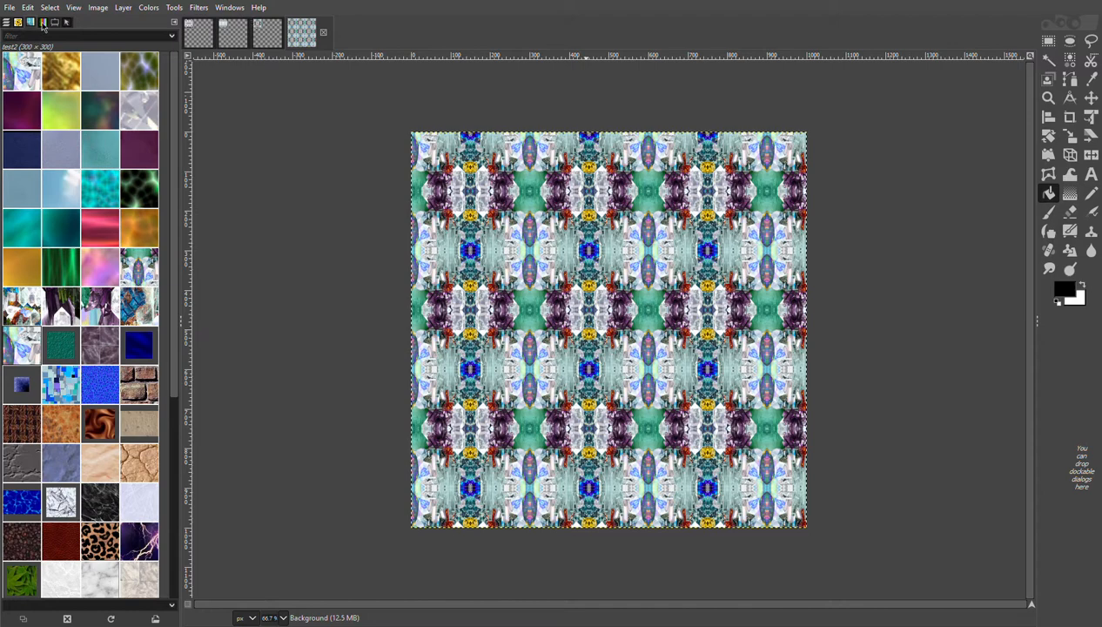
mouse_move(268, 237)
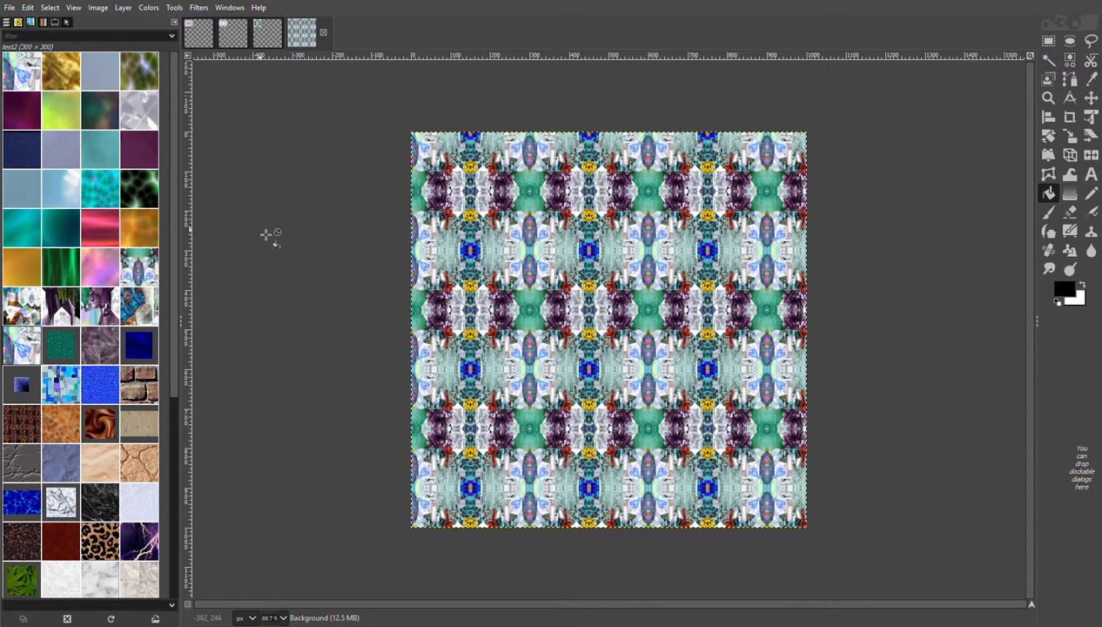
mouse_move(295, 223)
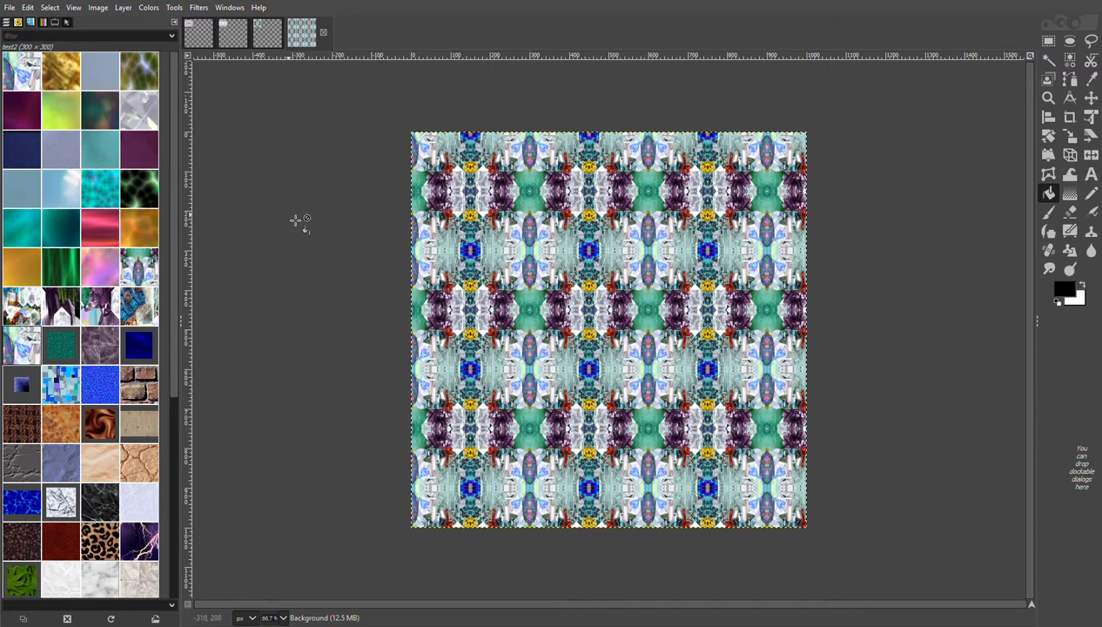
mouse_move(312, 216)
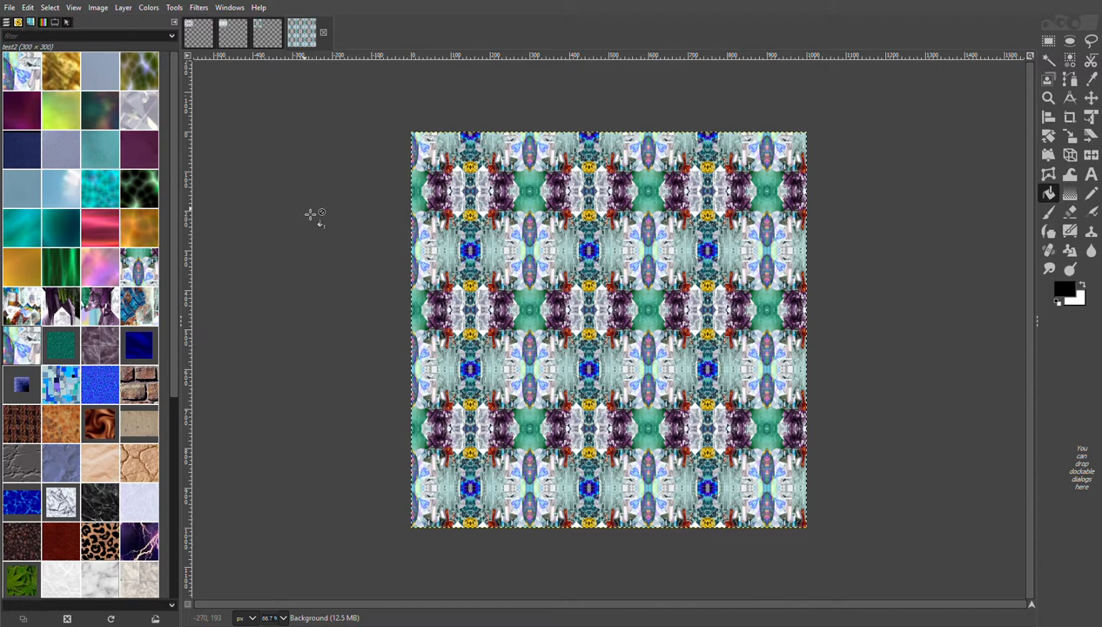
mouse_move(311, 220)
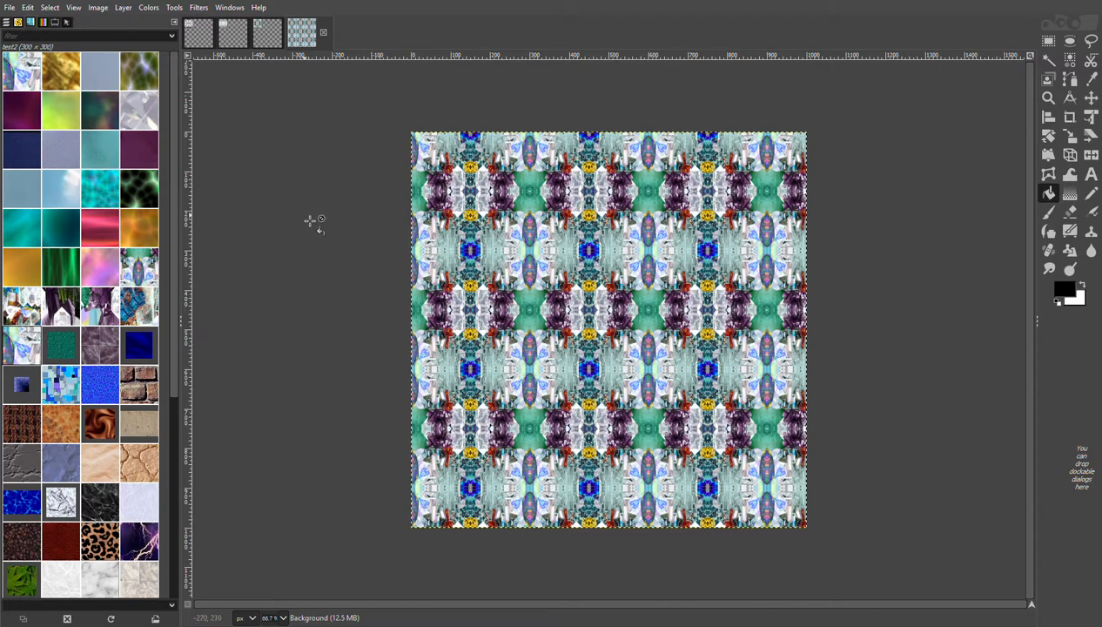
mouse_move(279, 201)
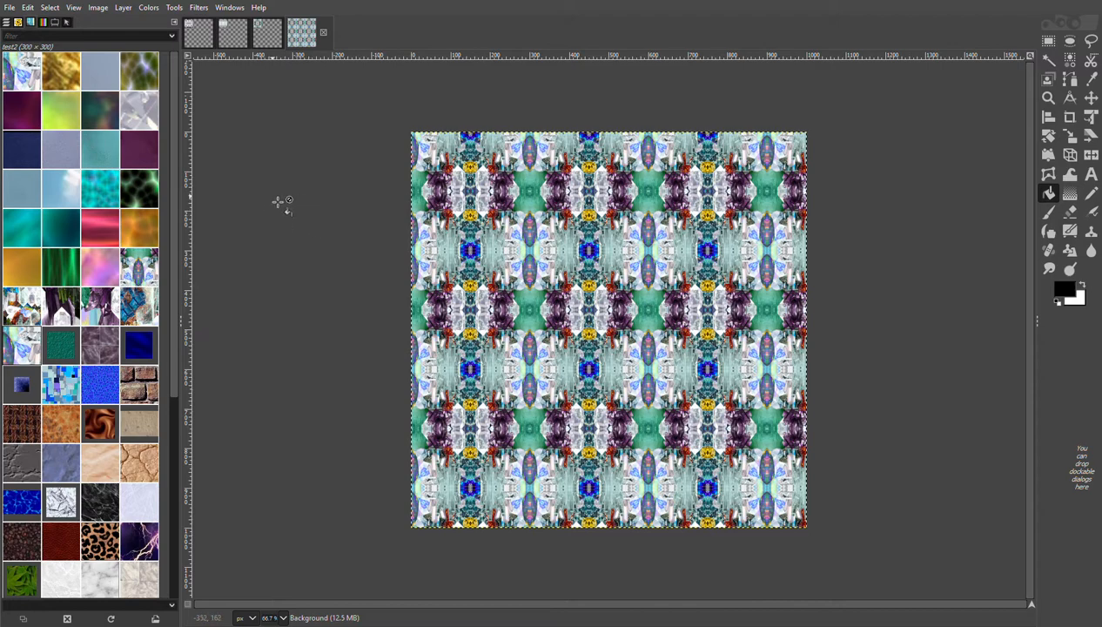
mouse_move(395, 236)
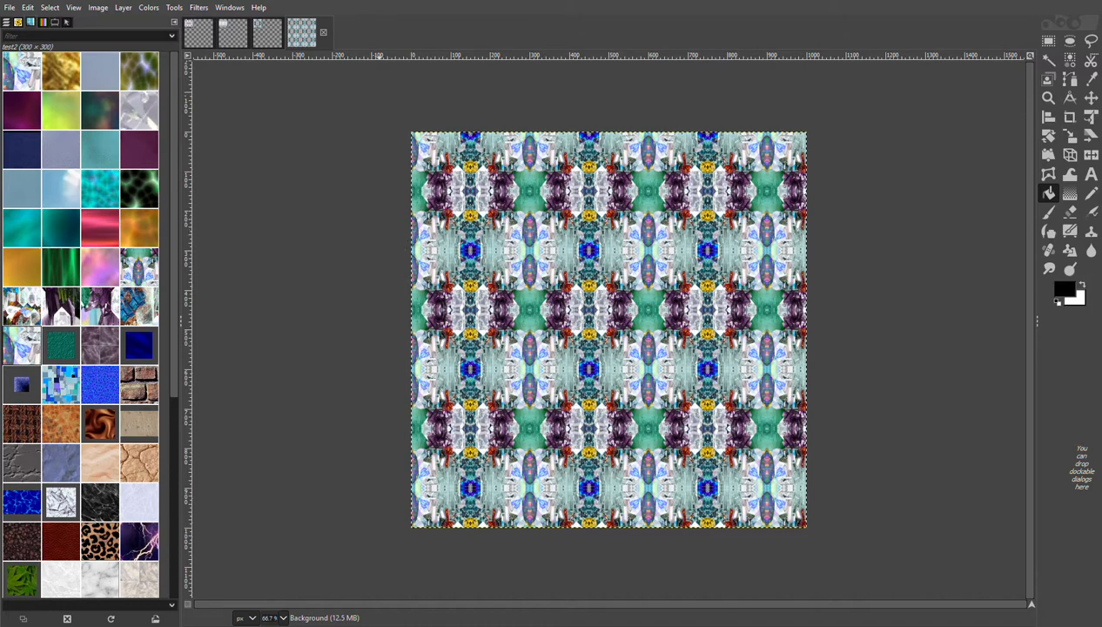
mouse_move(895, 157)
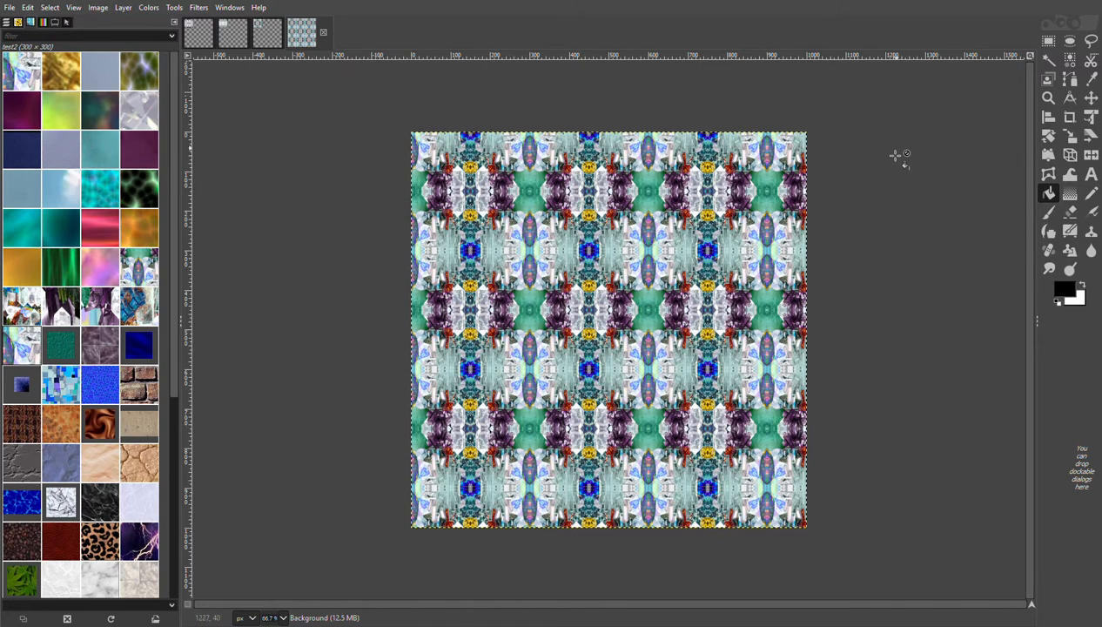
mouse_move(305, 479)
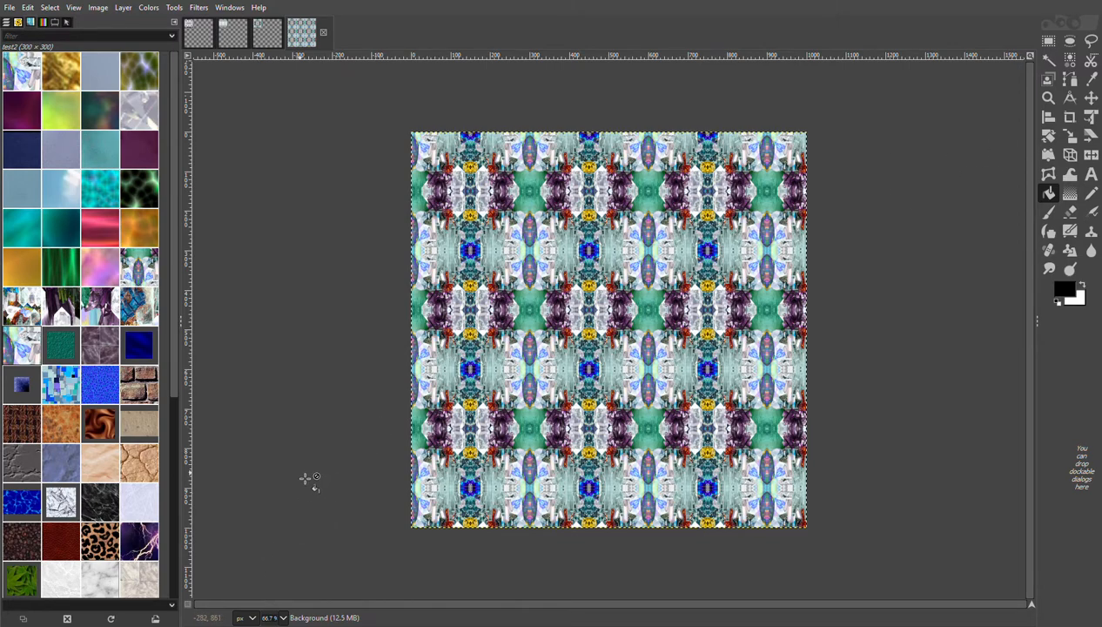